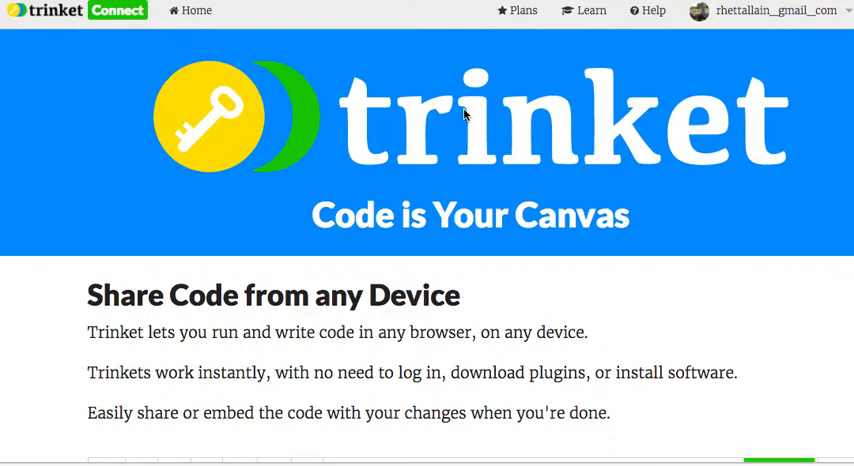
pyautogui.moveTo(388, 108)
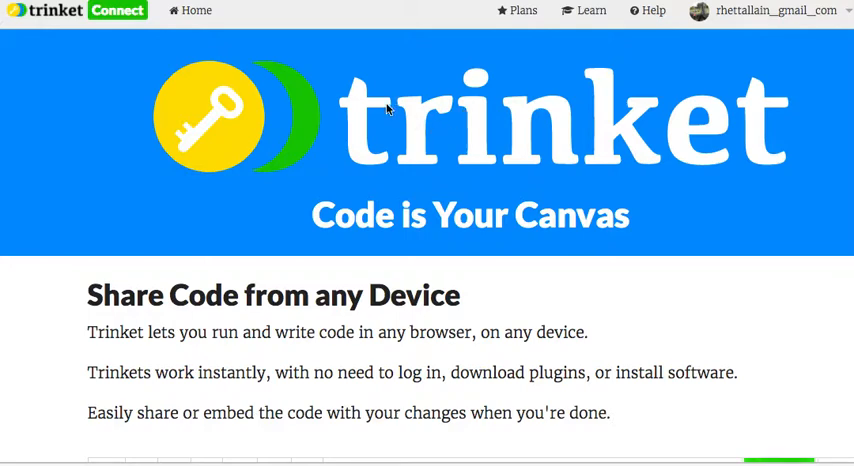
pyautogui.moveTo(200, 88)
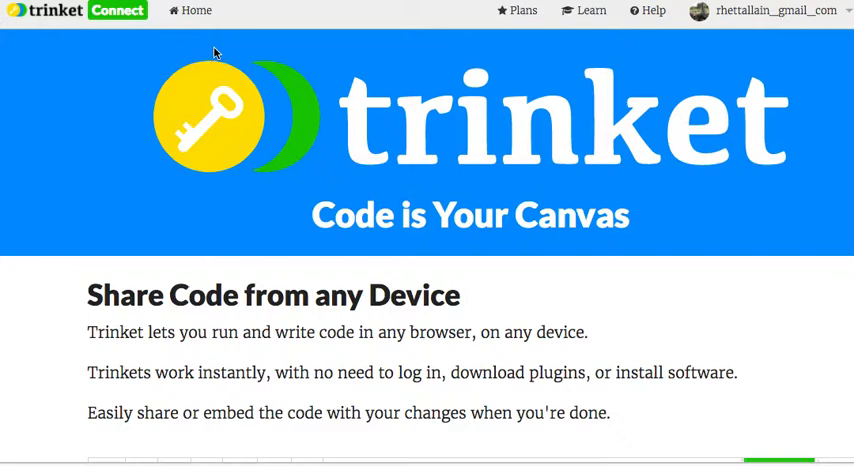
pyautogui.moveTo(732, 22)
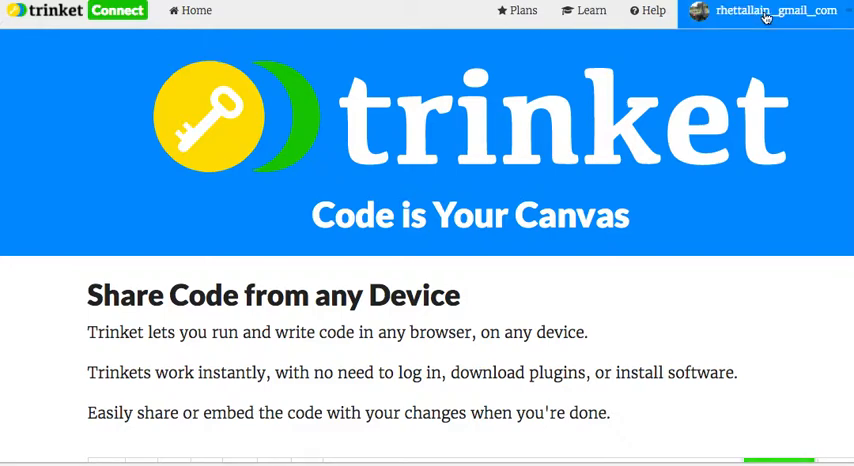
# - Create a new untitled GlowScript trinket from the account menu's New Trinket list
pyautogui.click(768, 12)
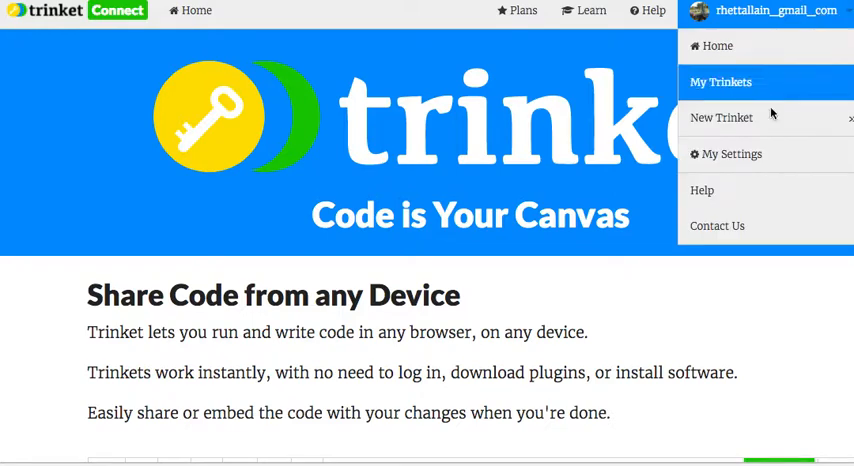
pyautogui.click(724, 118)
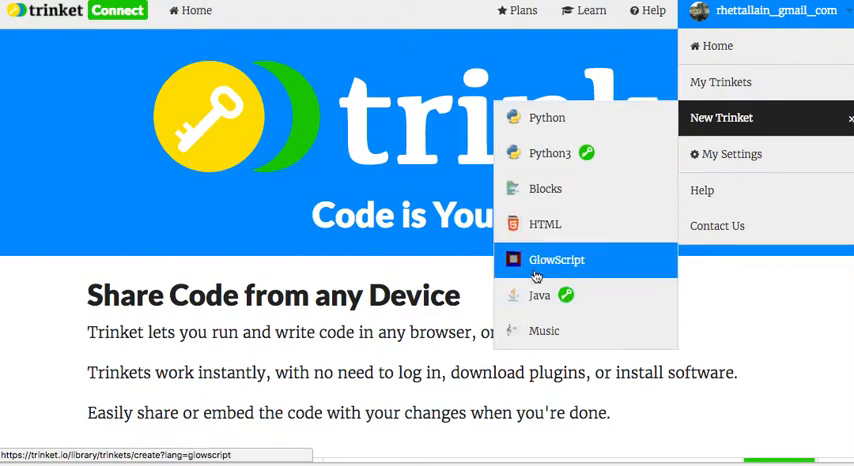
pyautogui.click(556, 260)
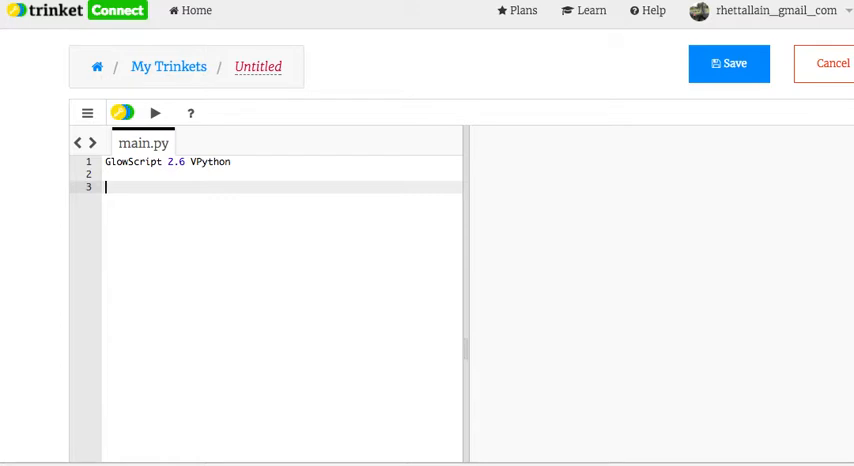
# - Define x=3 and y=2, run print(x+3) to show 6, then remove the print line
pyautogui.write('x=3')
pyautogui.write('y=2')
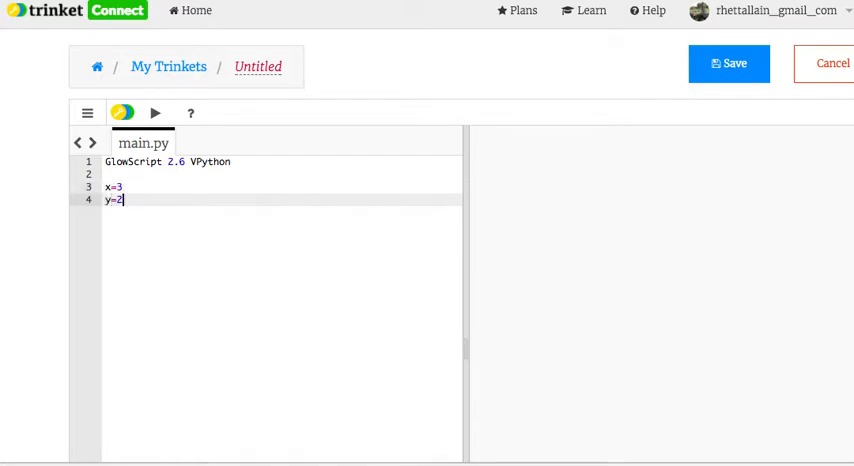
pyautogui.write('print()')
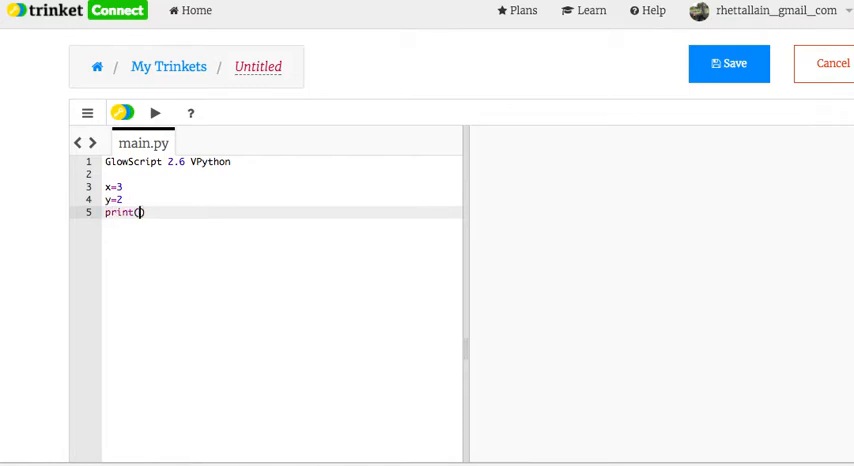
pyautogui.write('x+3')
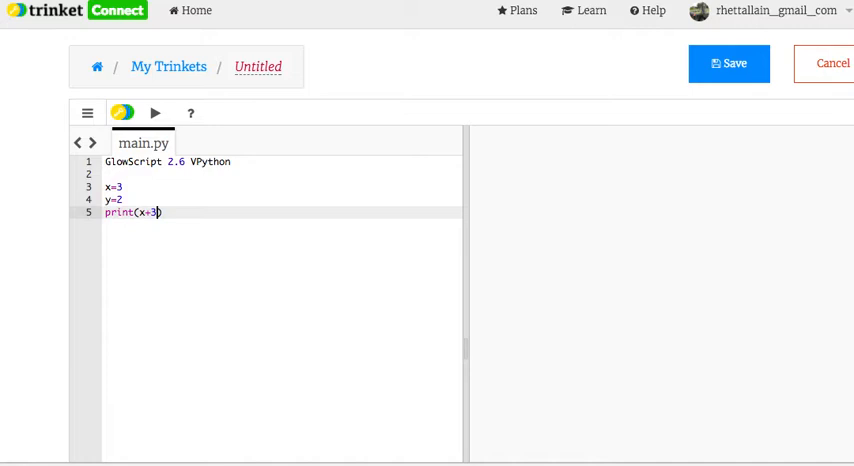
pyautogui.moveTo(166, 68)
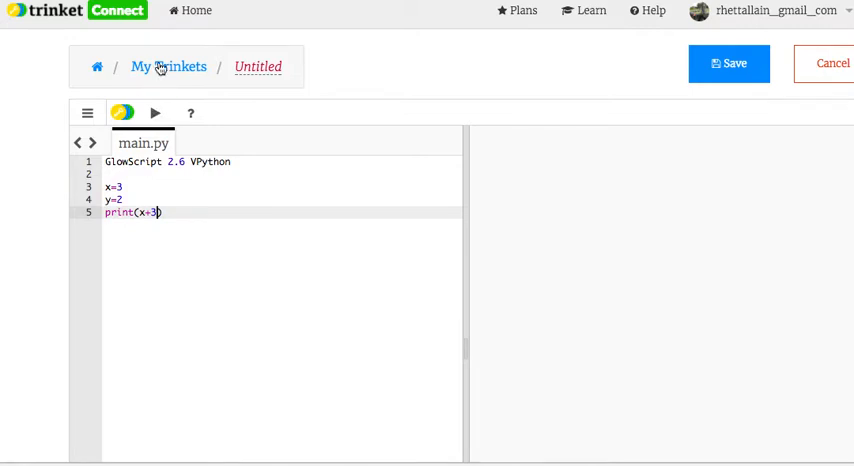
pyautogui.click(154, 112)
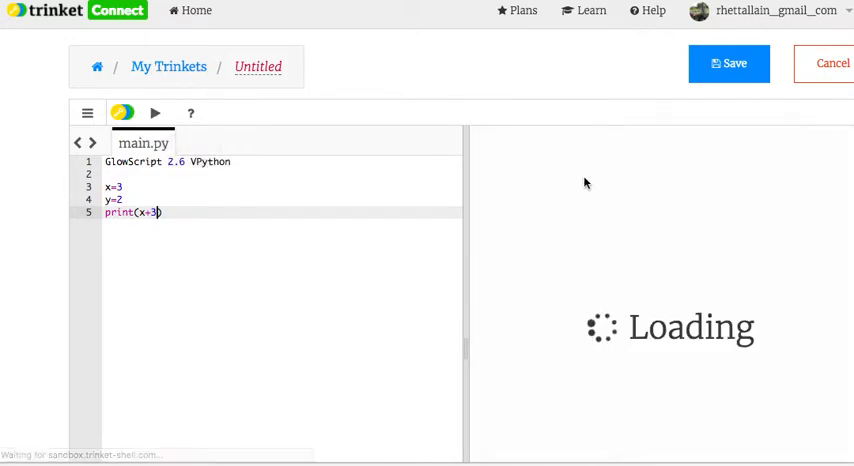
pyautogui.click(154, 112)
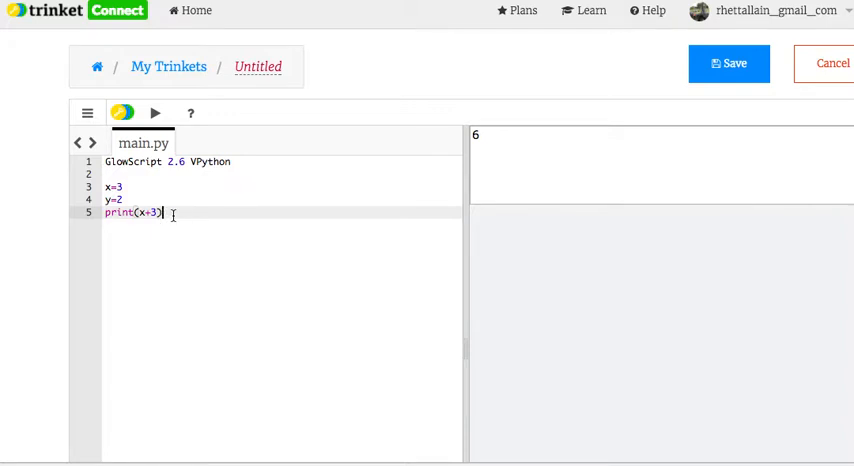
pyautogui.press('Backspace')
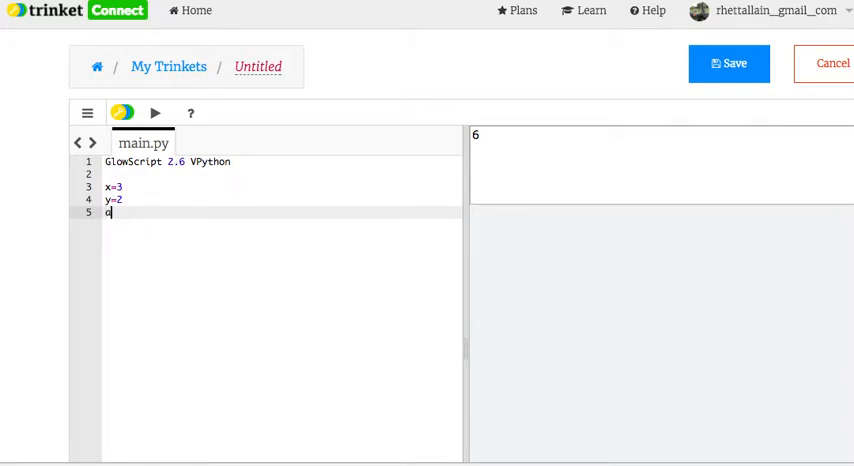
# - Define a=x**2+sqrt(y) and run print(a) to show 10.4142
pyautogui.write('a=x**2')
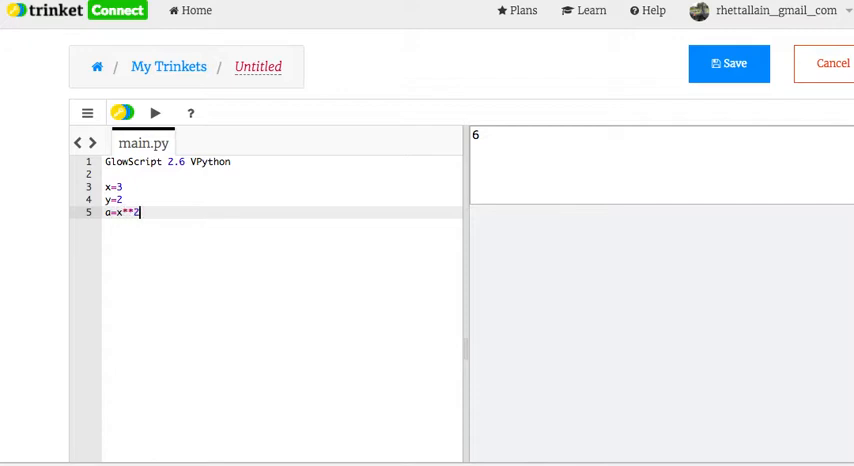
pyautogui.write('+sqrt')
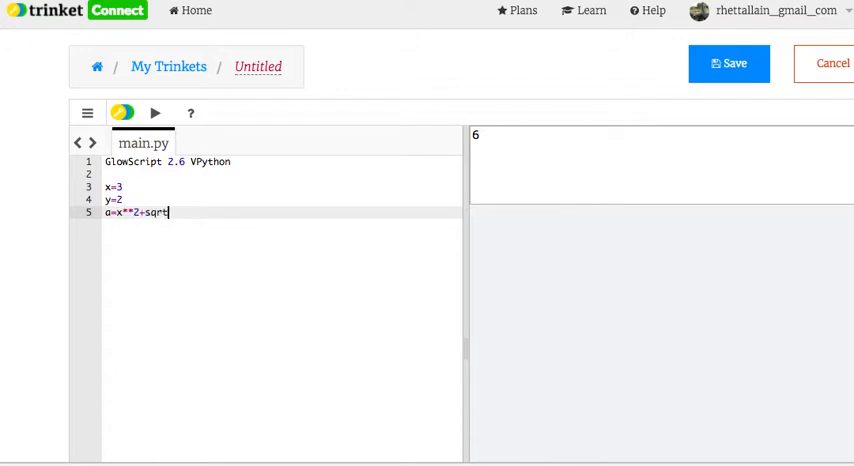
pyautogui.write('(y)')
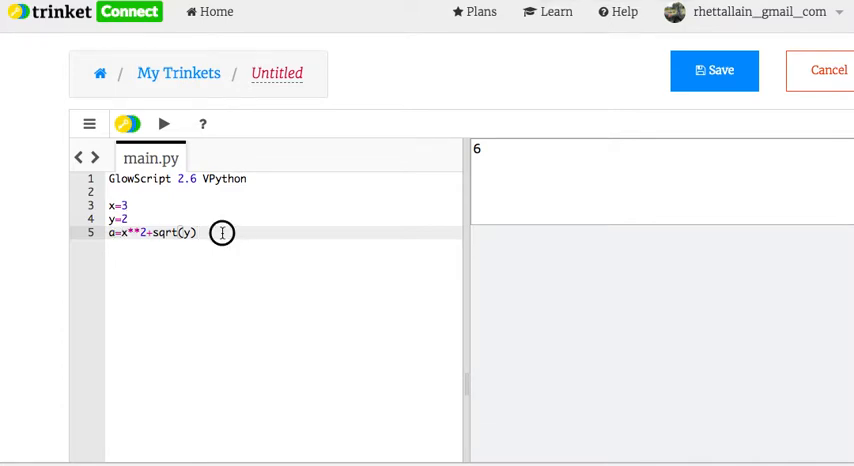
pyautogui.write('p')
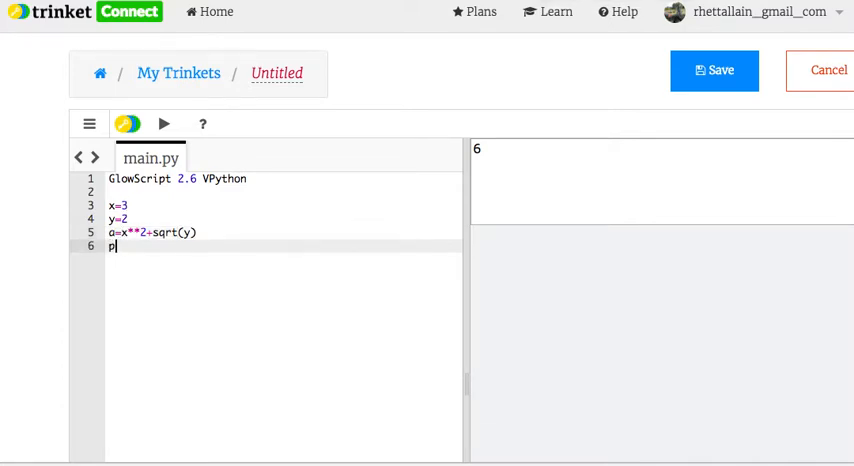
pyautogui.write('rint(a)')
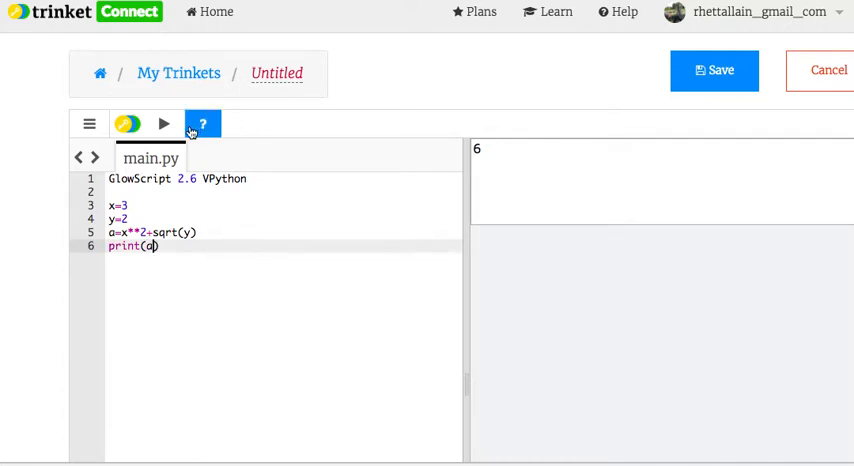
pyautogui.click(160, 124)
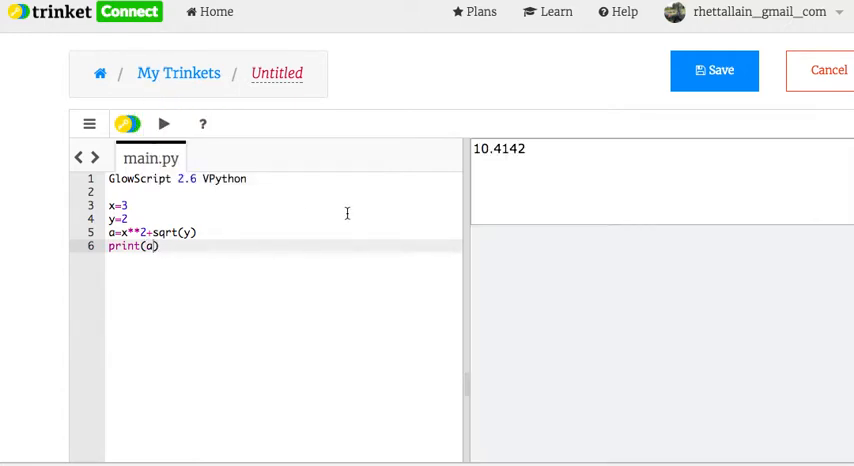
pyautogui.click(160, 248)
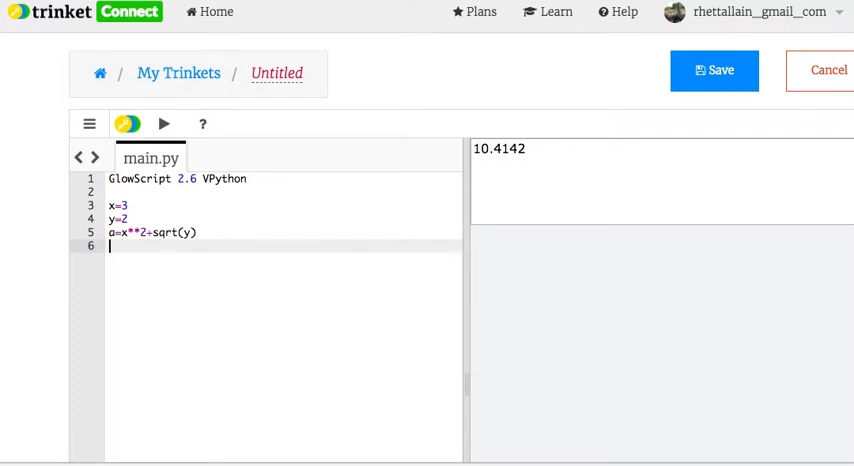
# - Print a labelled as "the answer =" a "chickens" and run to see it
pyautogui.write('print("the")')
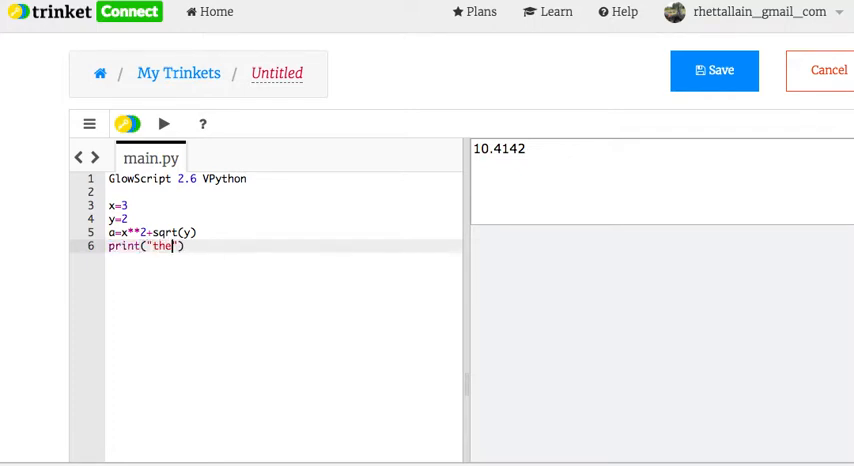
pyautogui.write('answer =')
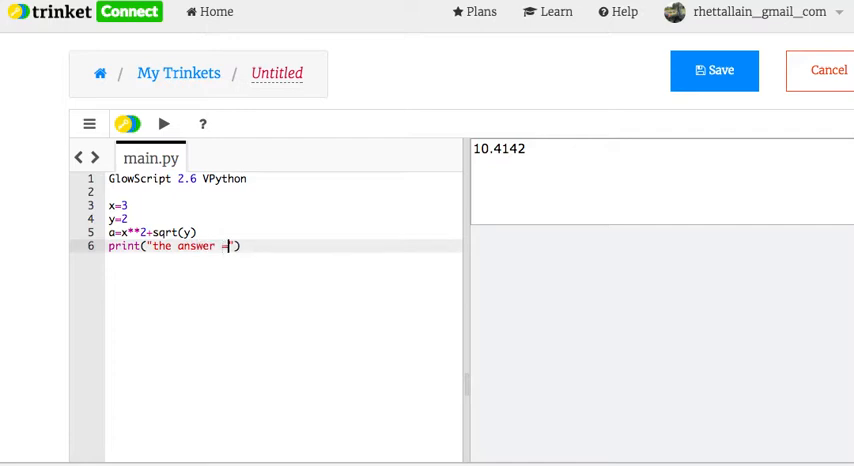
pyautogui.write(',a')
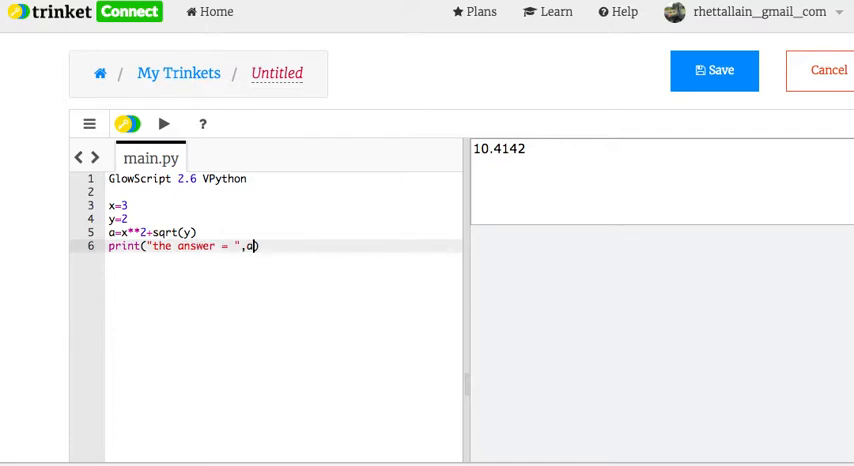
pyautogui.write('," ")')
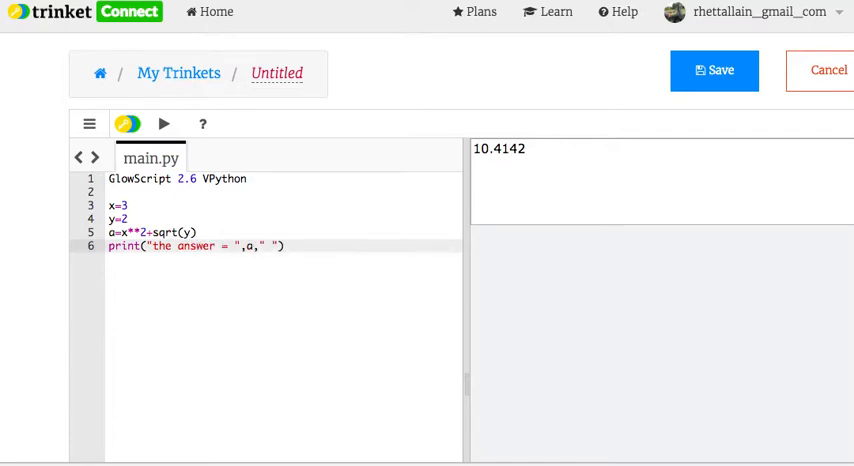
pyautogui.write('chickens')
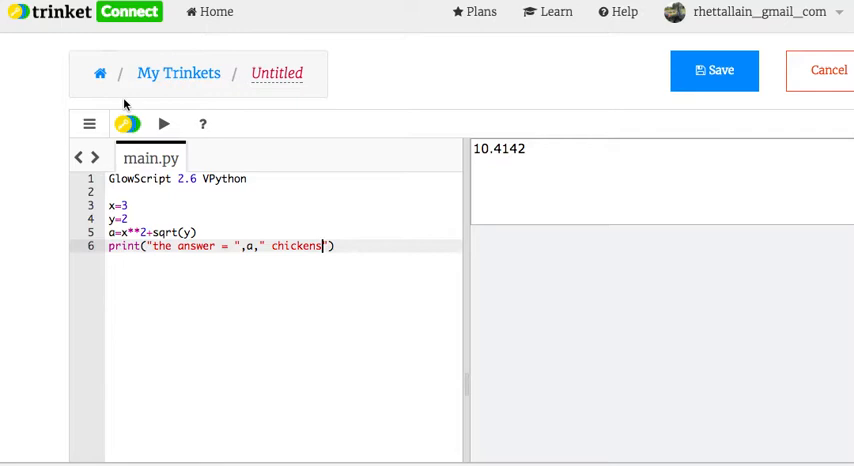
pyautogui.click(164, 124)
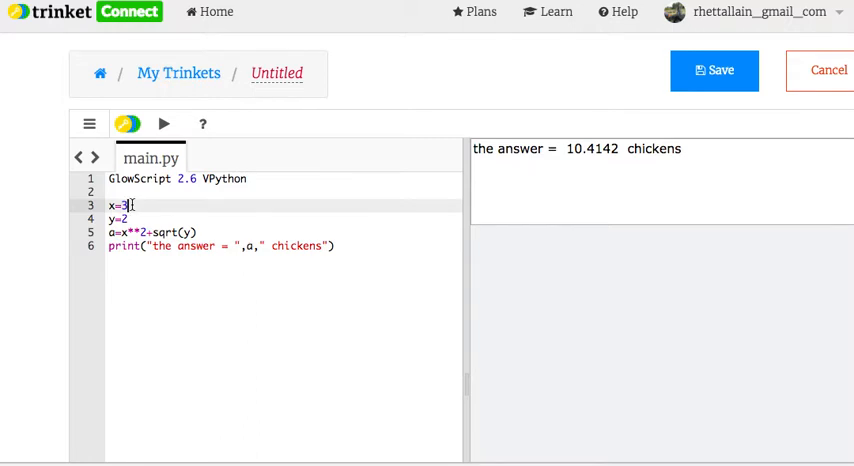
# - Change x to 2.5554, rerun to get 7.94428 chickens, then select the print line for removal
pyautogui.write('2.5554')
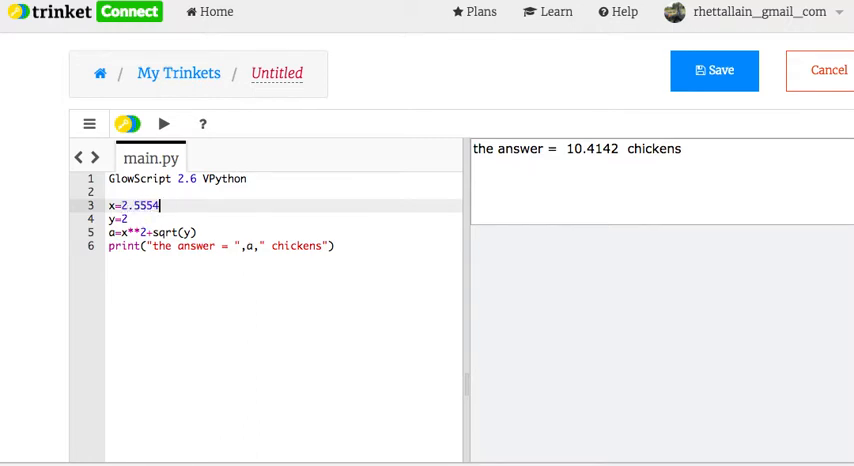
pyautogui.click(164, 124)
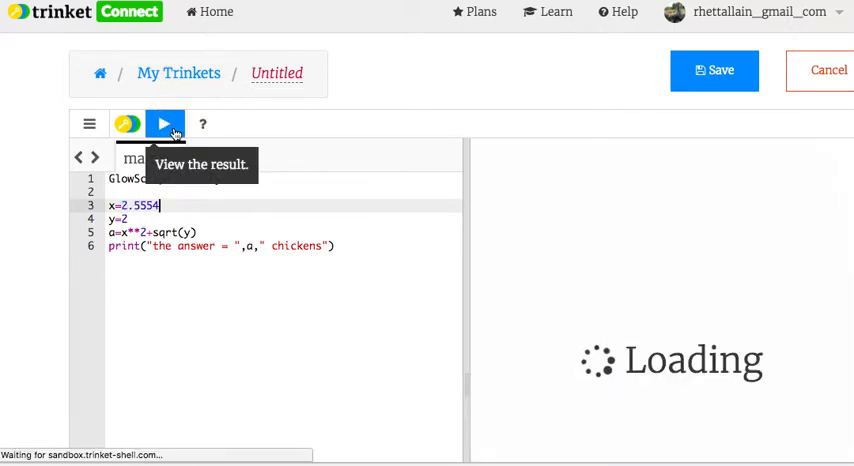
pyautogui.click(164, 124)
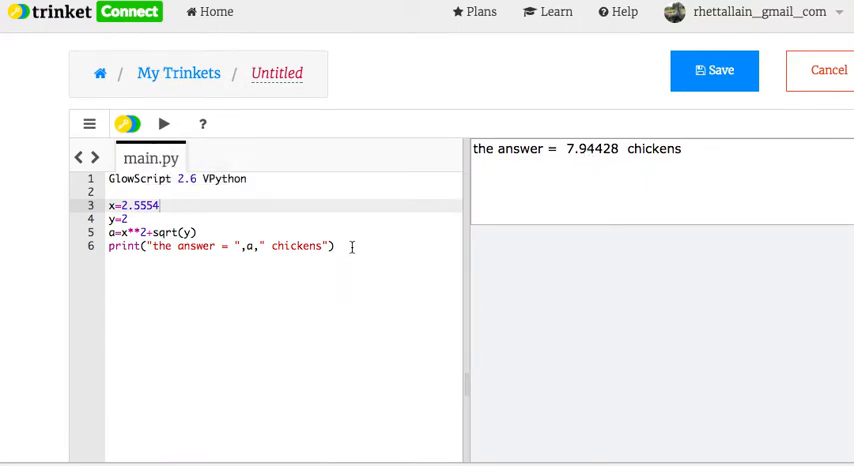
pyautogui.doubleClick(290, 246)
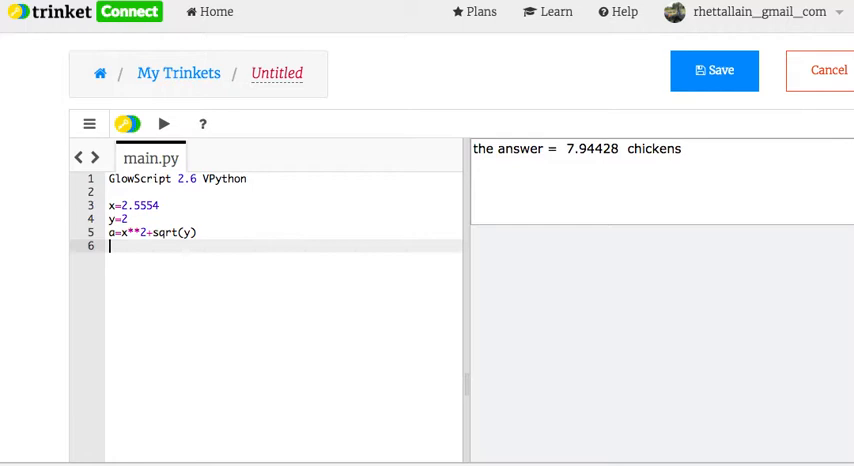
# - Set theta=30 with a #degrees comment and add another comment line
pyautogui.write('theta=3')
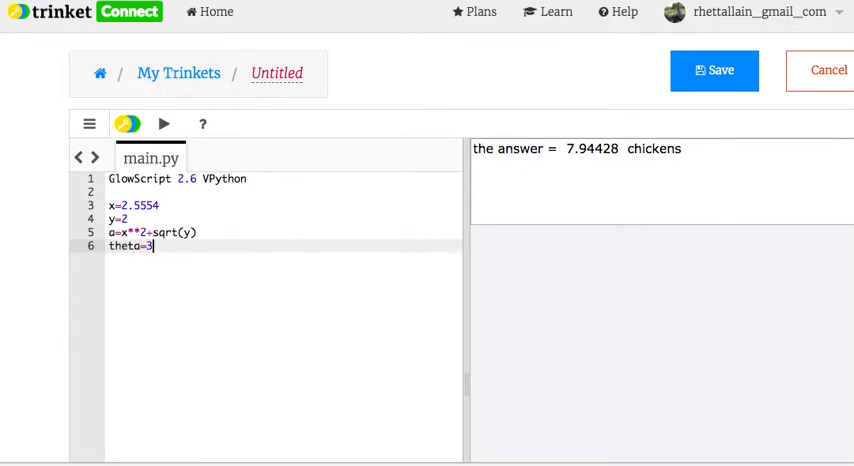
pyautogui.write('0 #')
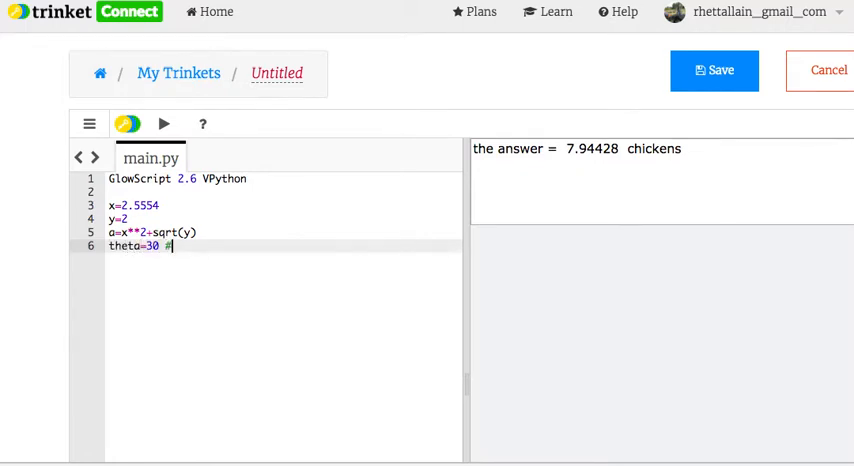
pyautogui.write('degrees')
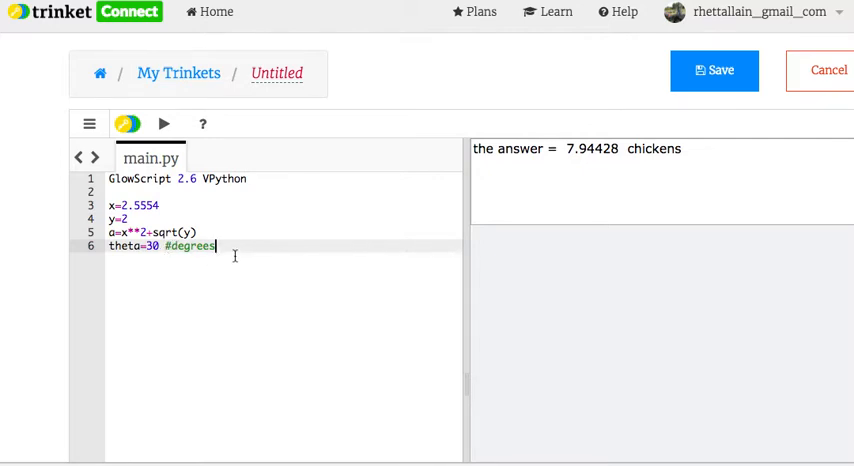
pyautogui.moveTo(230, 254)
pyautogui.write('#th')
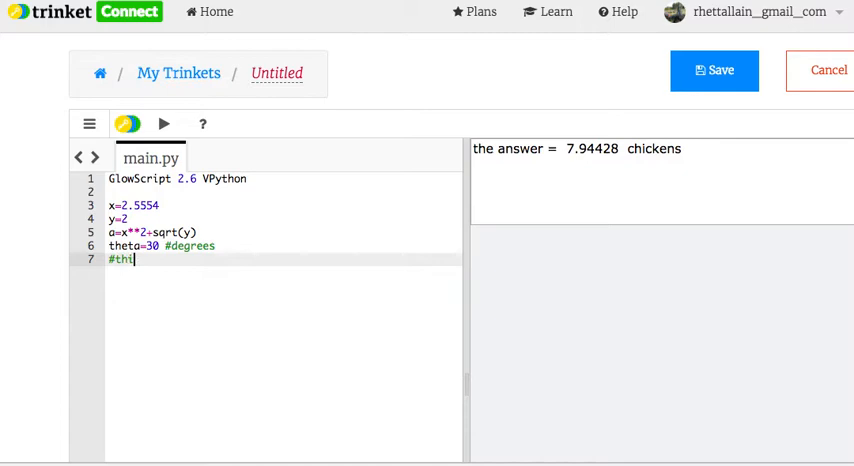
pyautogui.write('s is another')
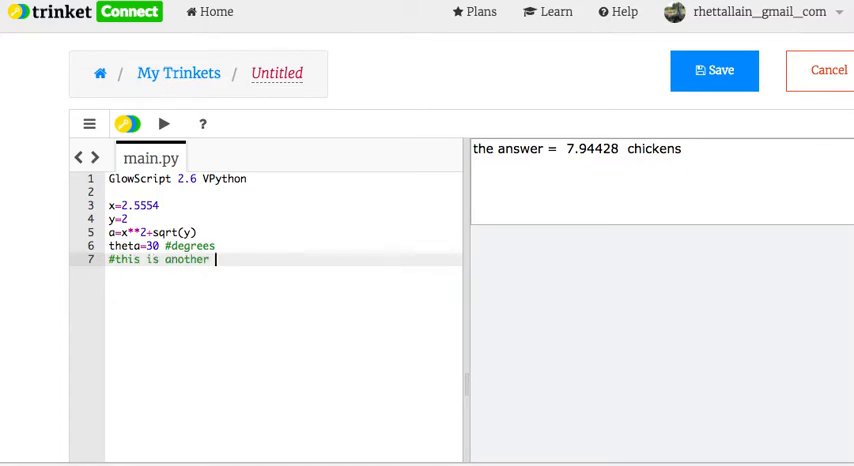
pyautogui.write('comment')
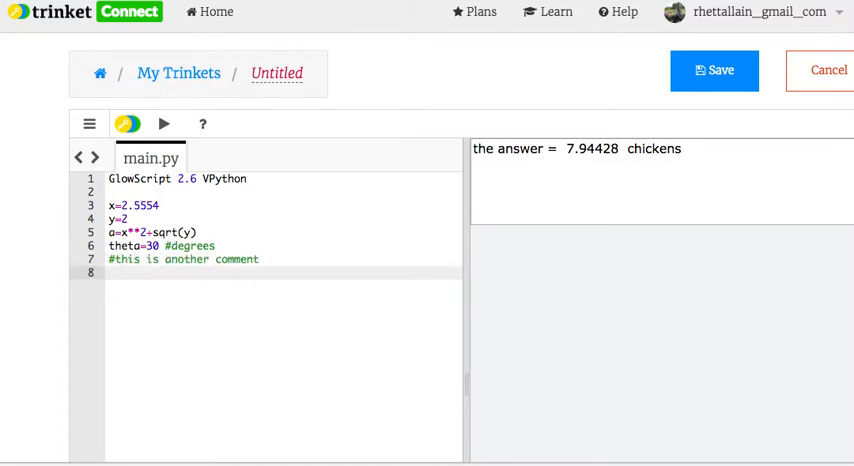
# - Run print(theta," degrees") to show 30 degrees, then select that print line to replace it
pyautogui.write('print()')
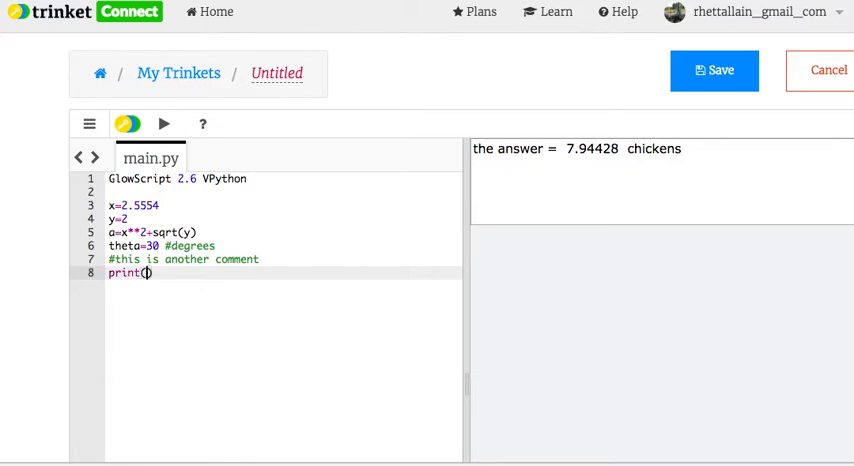
pyautogui.write('theta,"')
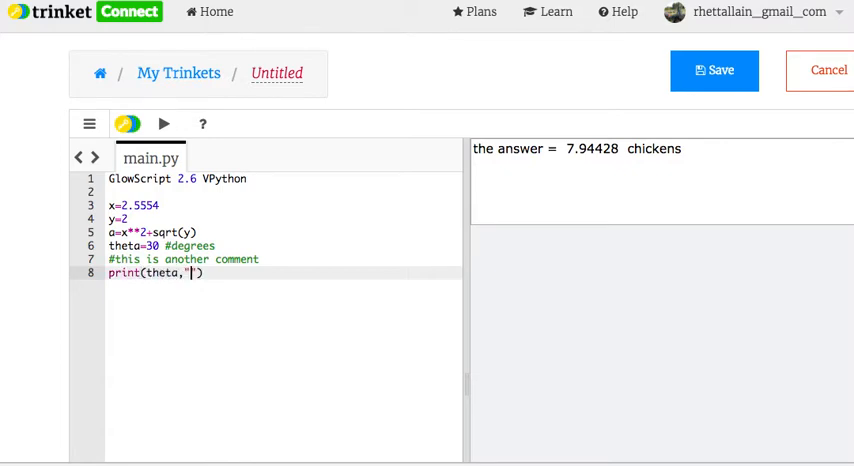
pyautogui.write('degrees')
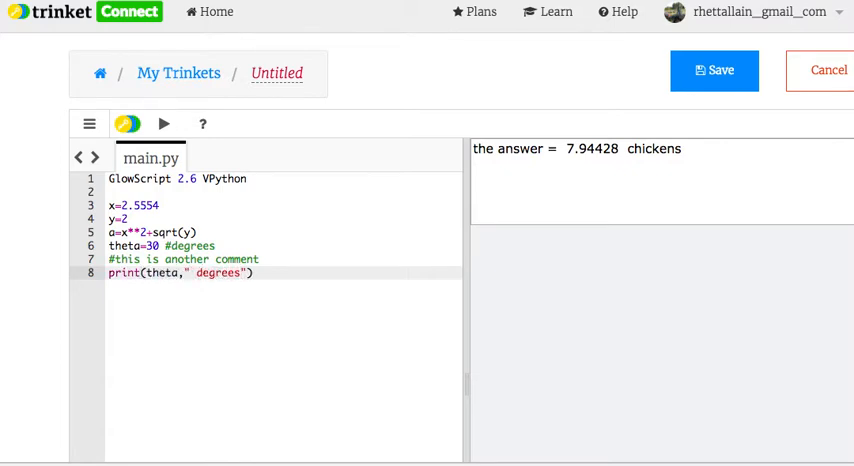
pyautogui.click(164, 124)
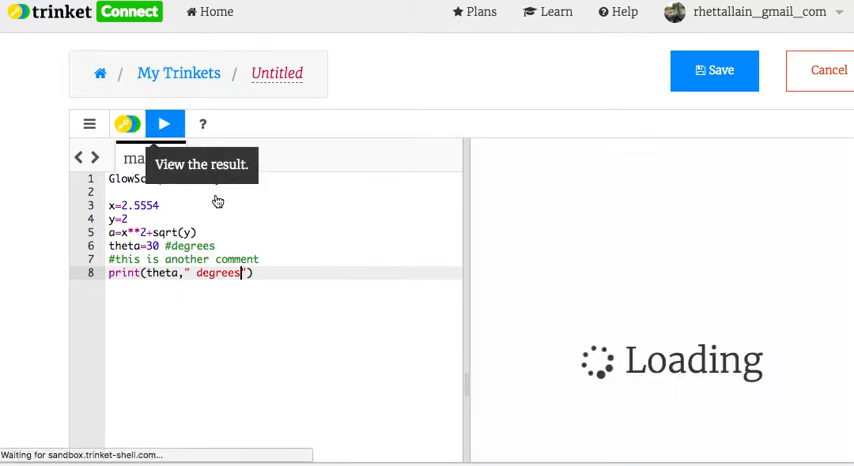
pyautogui.click(164, 124)
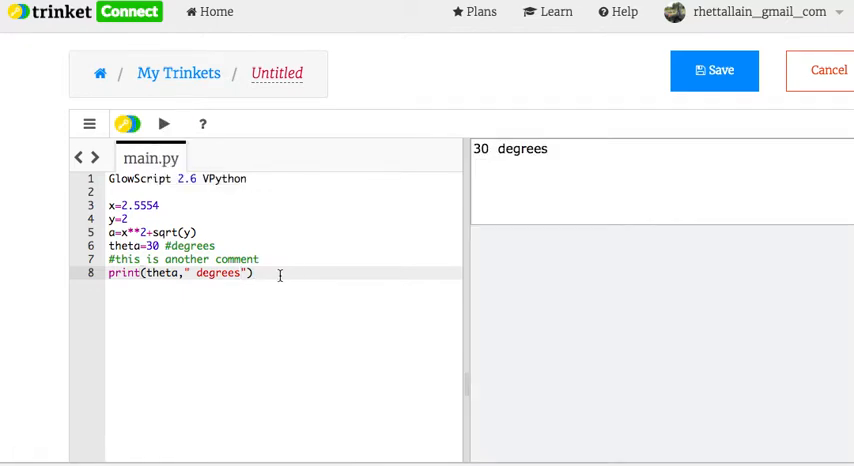
pyautogui.doubleClick(160, 274)
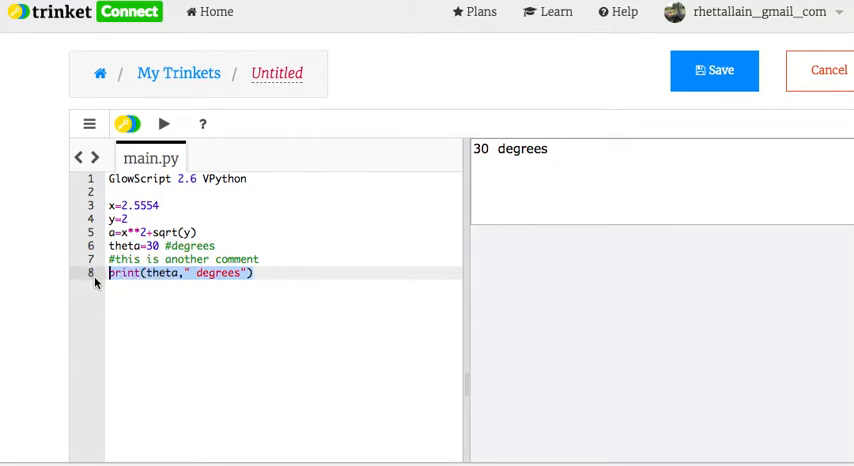
# - Compute temp=x*cos(theta*pi/180) and print it, running to get 2.21304
pyautogui.write('temp=')
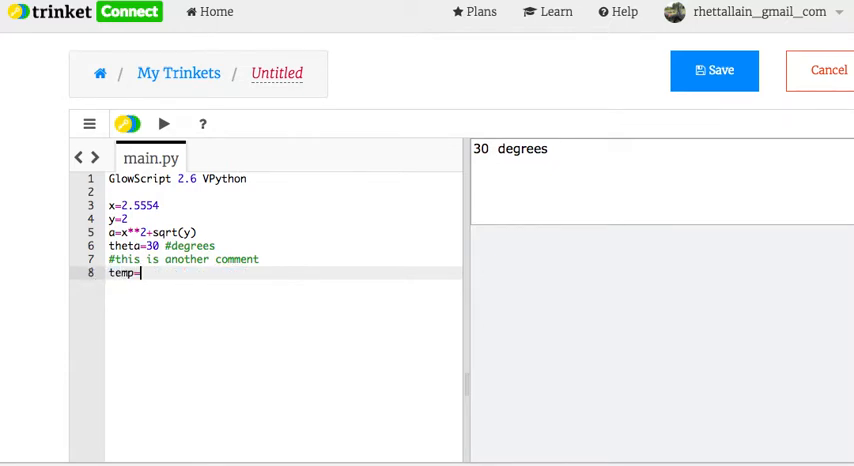
pyautogui.write('x*cos')
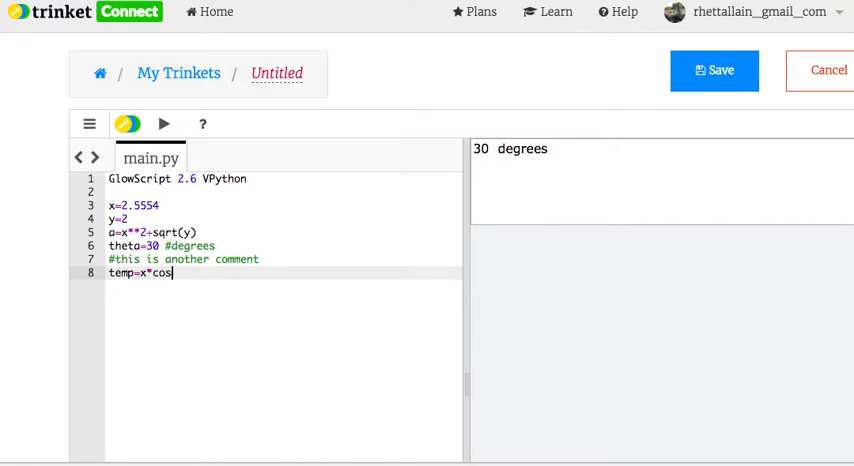
pyautogui.write('(')
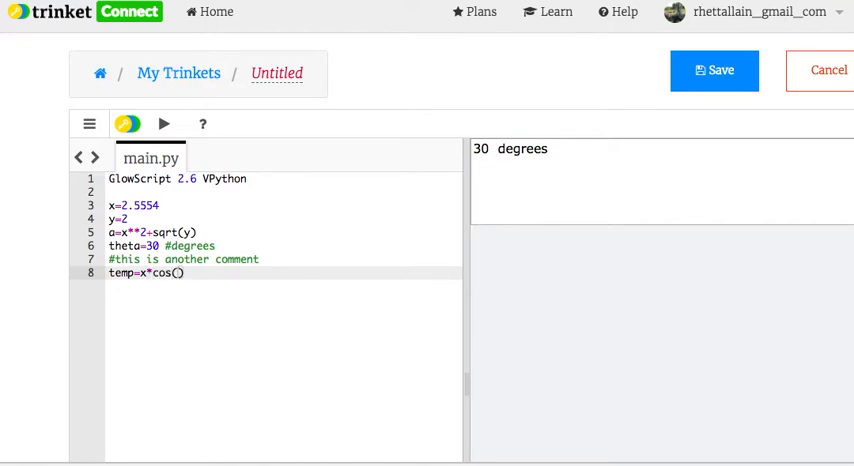
pyautogui.write('theta')
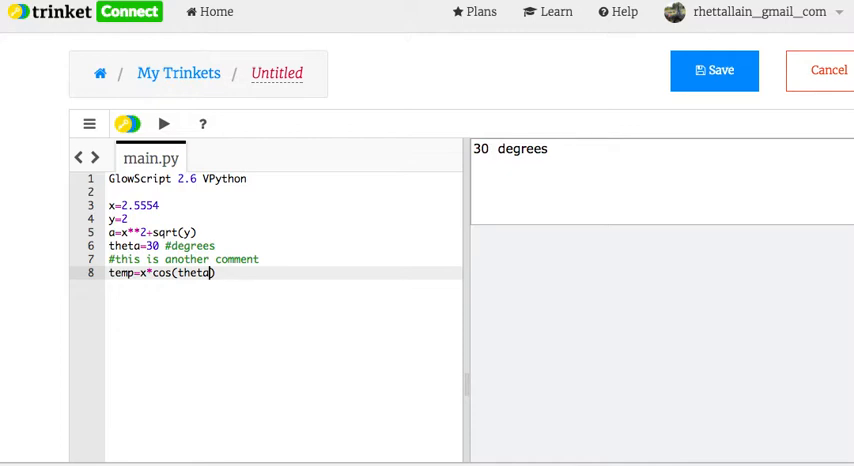
pyautogui.write('*pi')
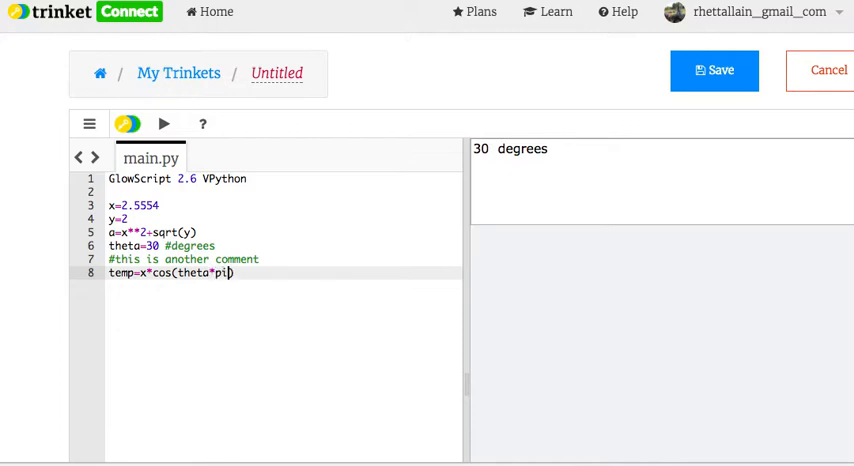
pyautogui.write('/180')
pyautogui.write('print(t)')
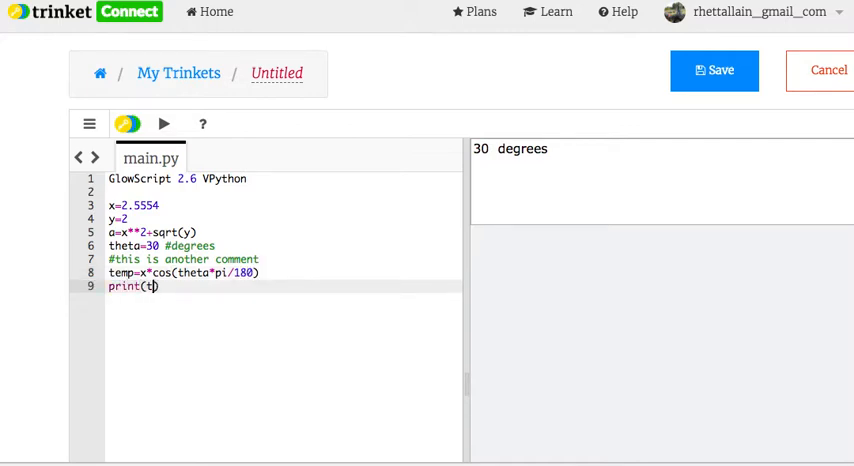
pyautogui.click(164, 124)
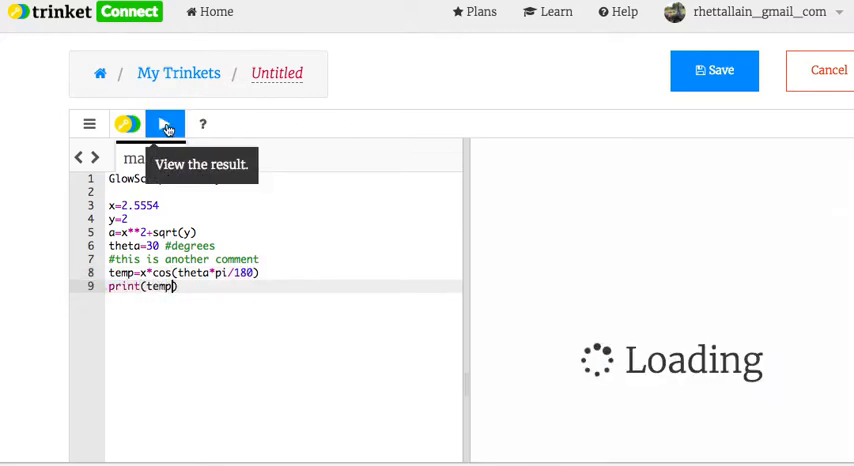
pyautogui.click(164, 124)
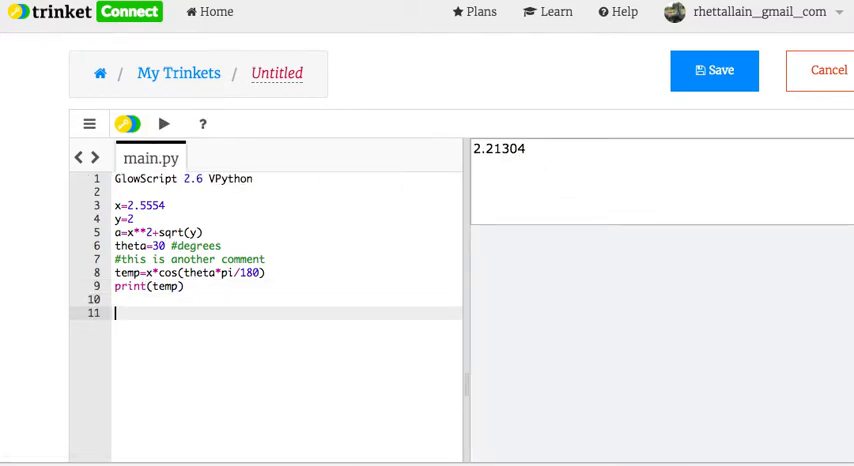
# - Define A=vector(1,2,3) and B=vector(-2,0,-4), clearing the stray a=3 from line 13
pyautogui.write('A=vecto')
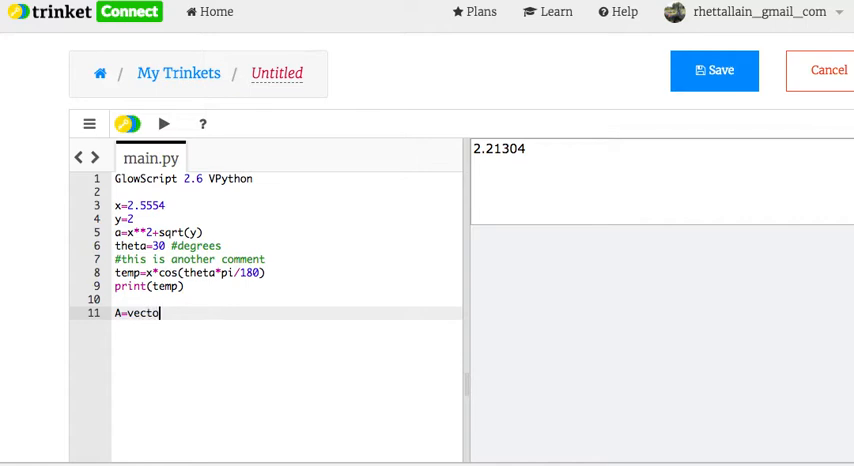
pyautogui.write('r(1,2,3)')
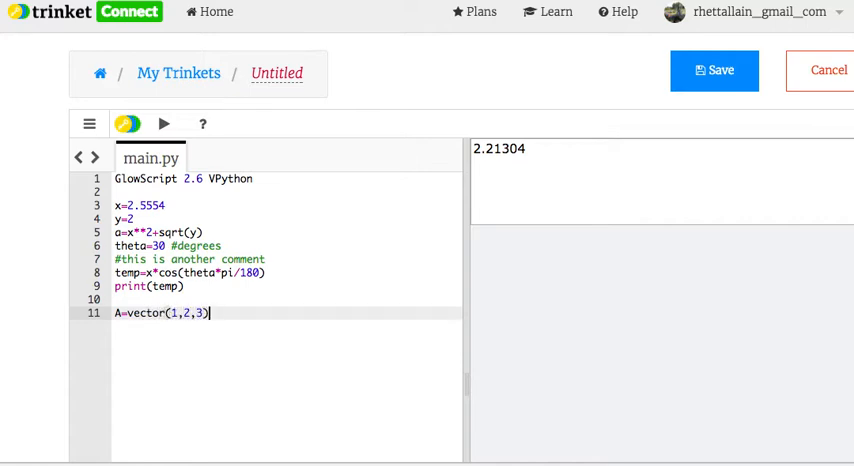
pyautogui.write('B=ve')
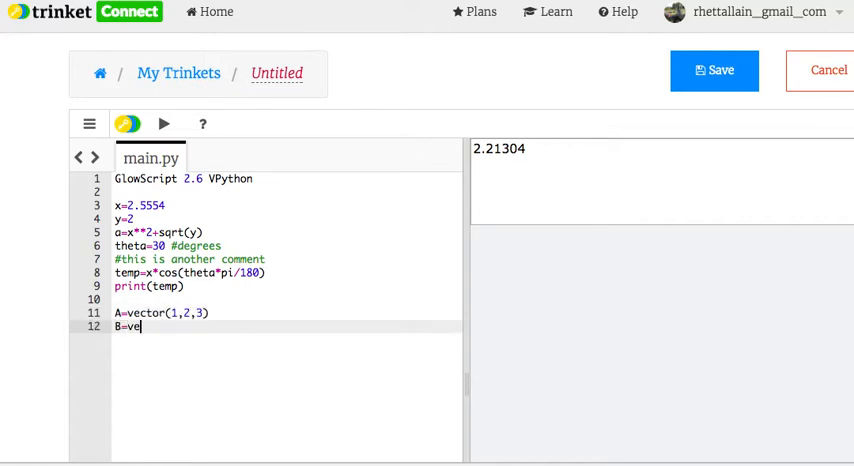
pyautogui.write('ctor()')
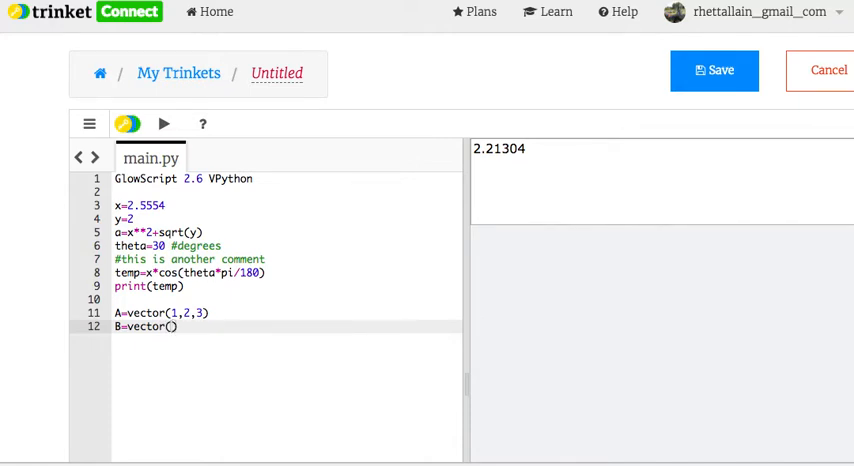
pyautogui.write('-2,0')
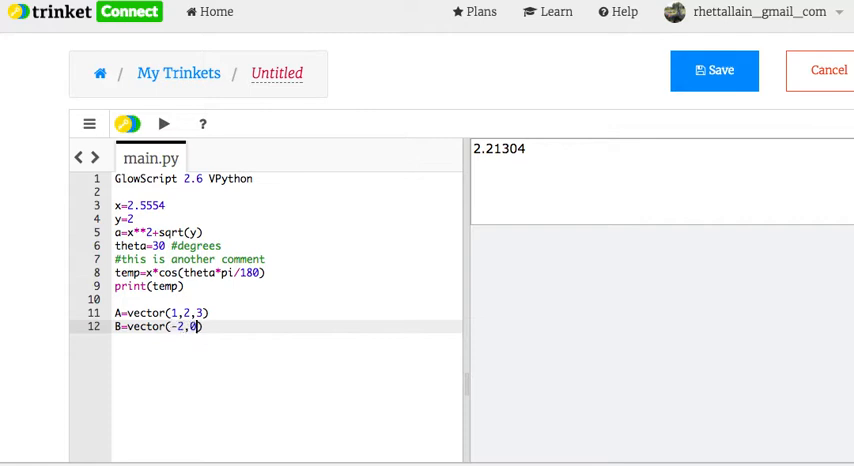
pyautogui.write(',-')
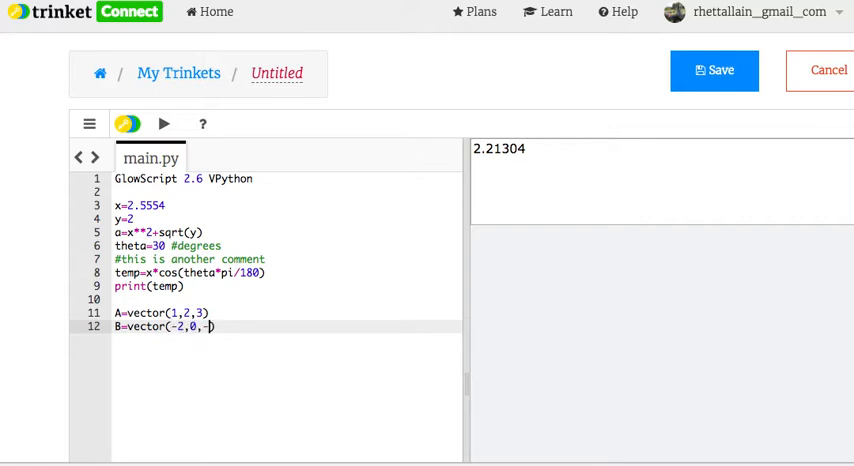
pyautogui.write('4)')
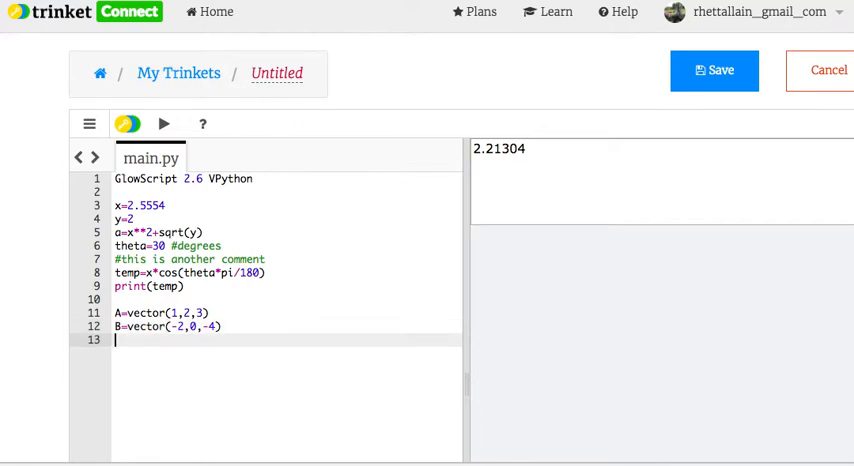
pyautogui.write('a=3')
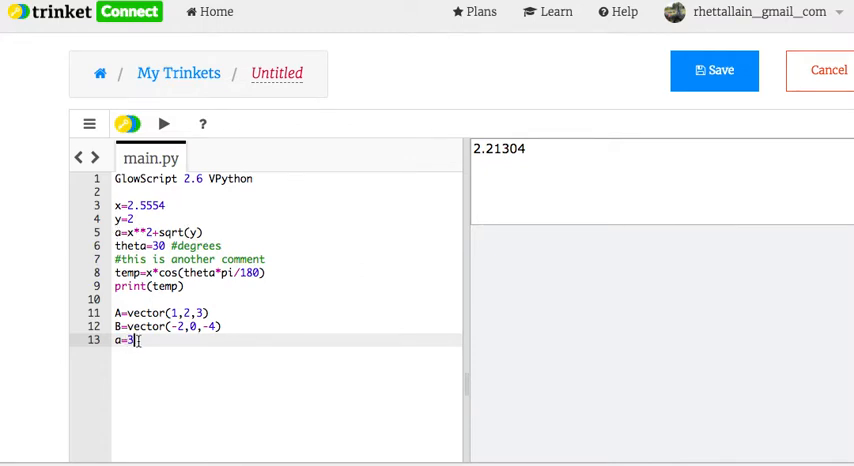
pyautogui.press('Backspace')
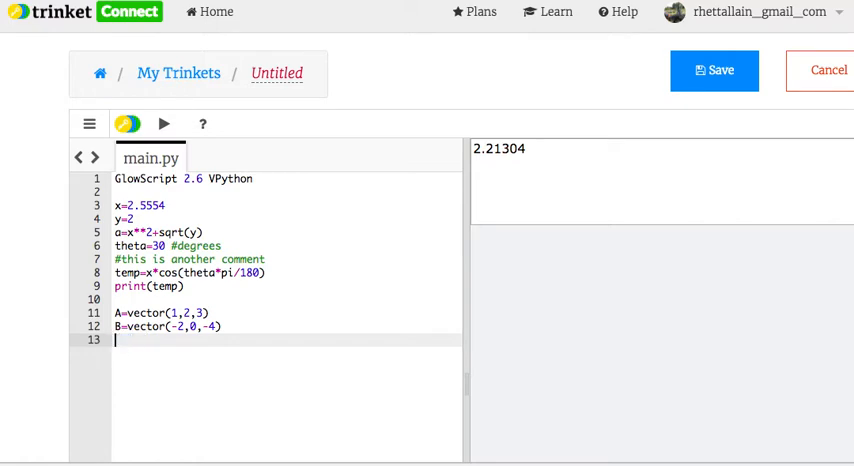
# - Add print lines for A+B, x*A and mag(A)
pyautogui.write('print(A')
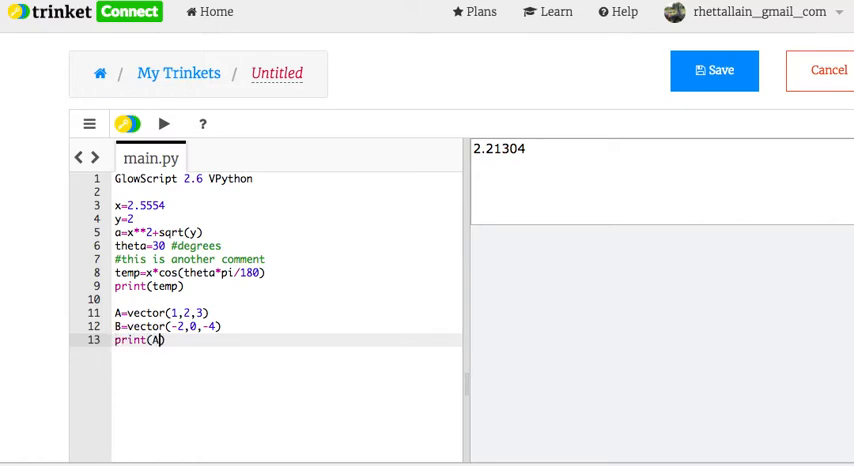
pyautogui.write('+B)')
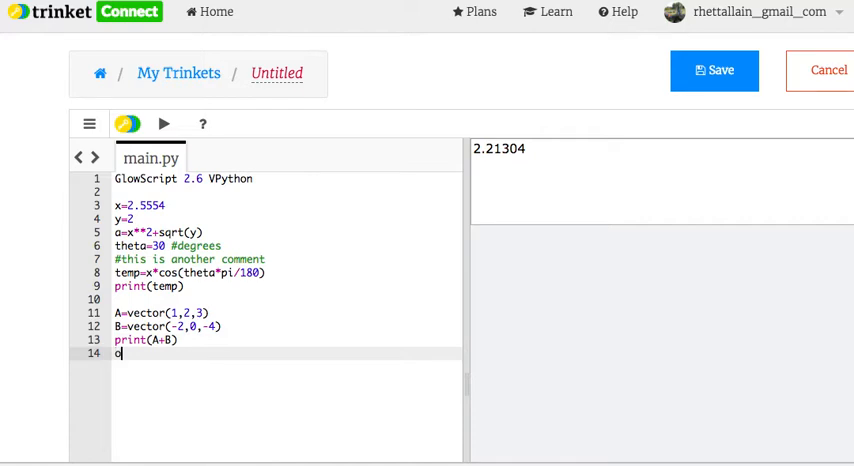
pyautogui.write('rint()')
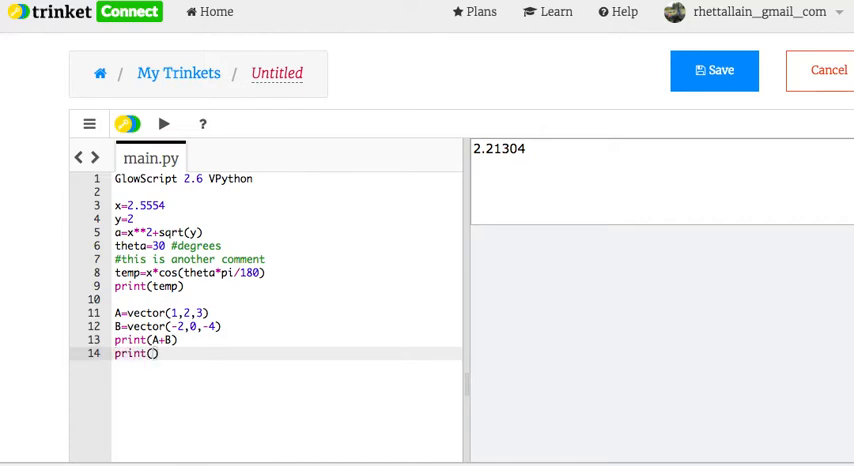
pyautogui.write('x*')
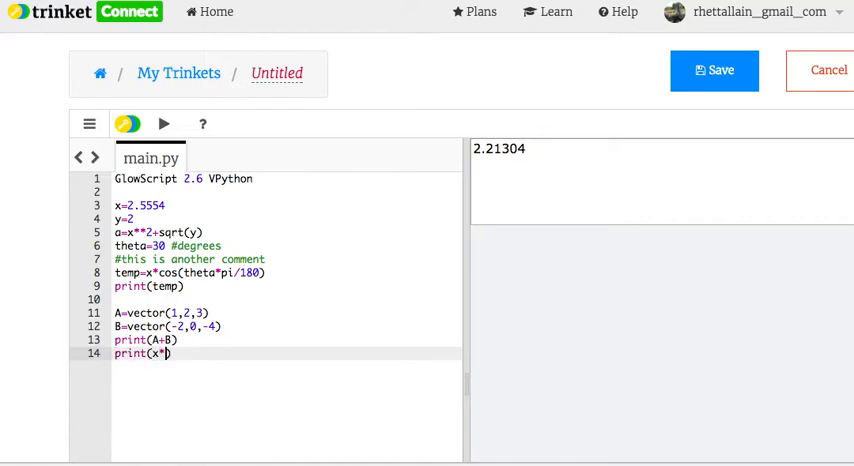
pyautogui.write('A)')
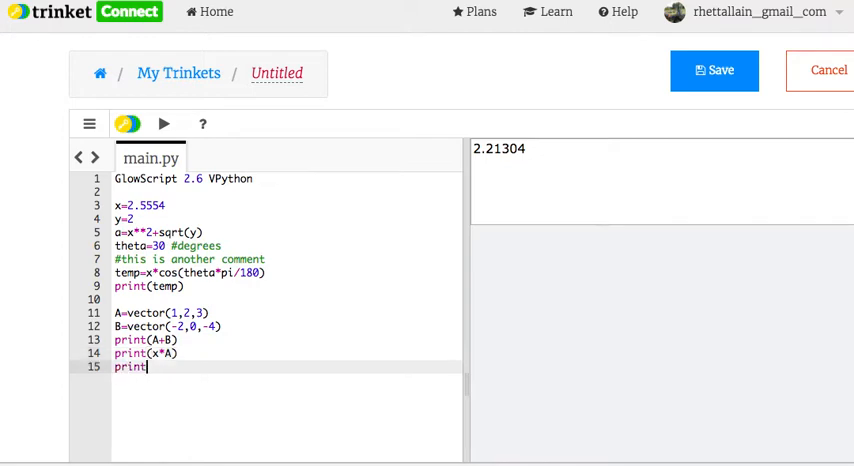
pyautogui.write('(mag(A))')
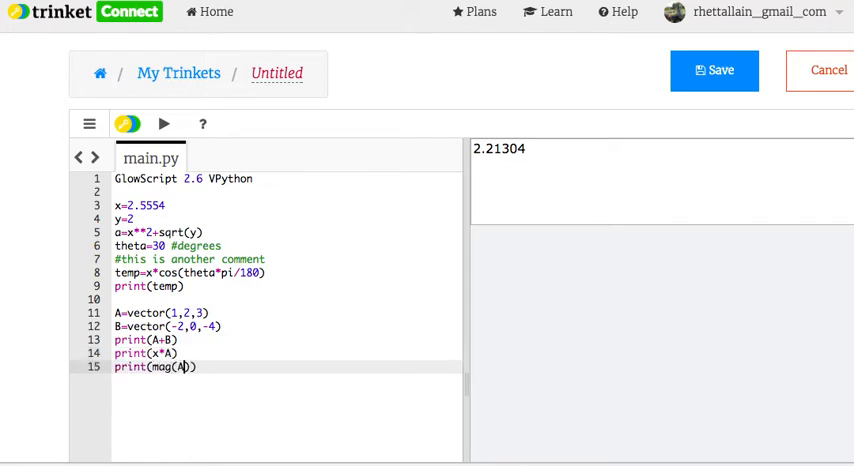
pyautogui.press('Enter')
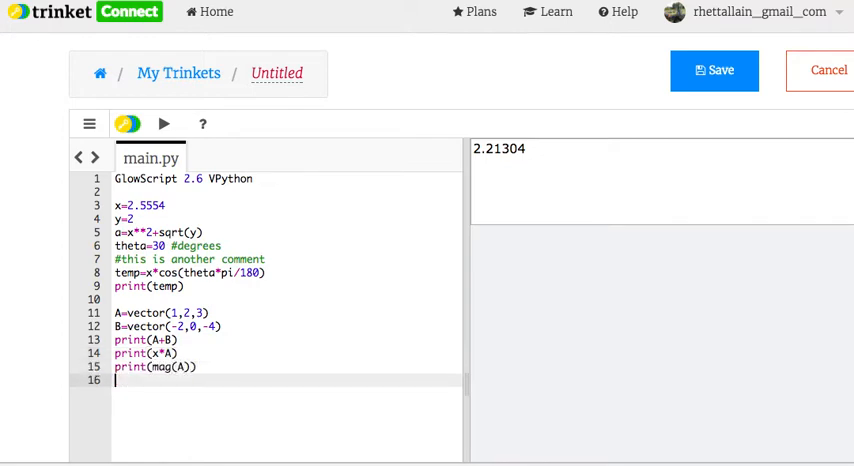
# - Add prints of A.x and norm(B) and run to show all five vector results
pyautogui.write('print(A.x)')
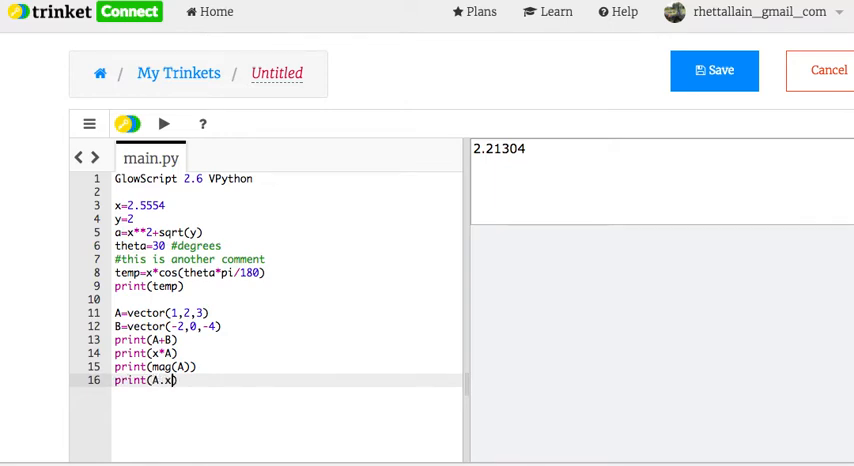
pyautogui.write('p')
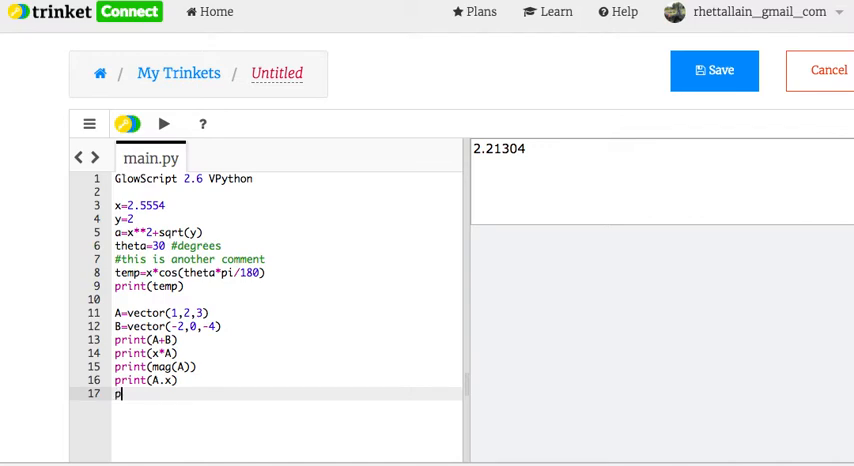
pyautogui.write('rint(norm)')
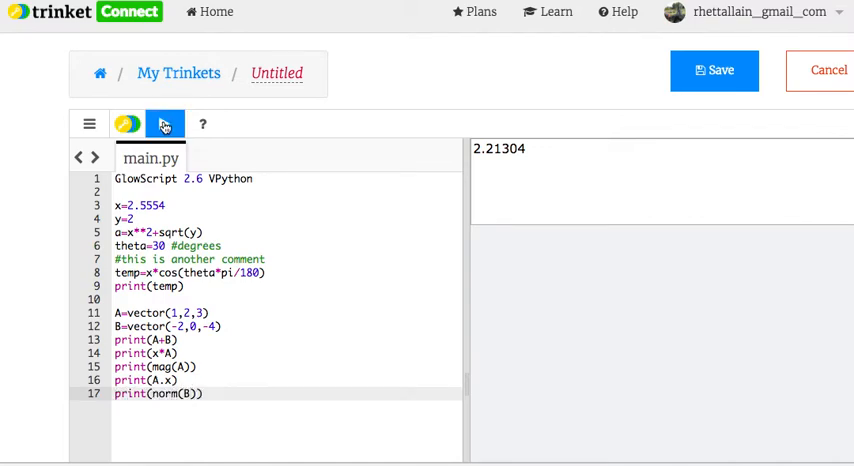
pyautogui.click(164, 124)
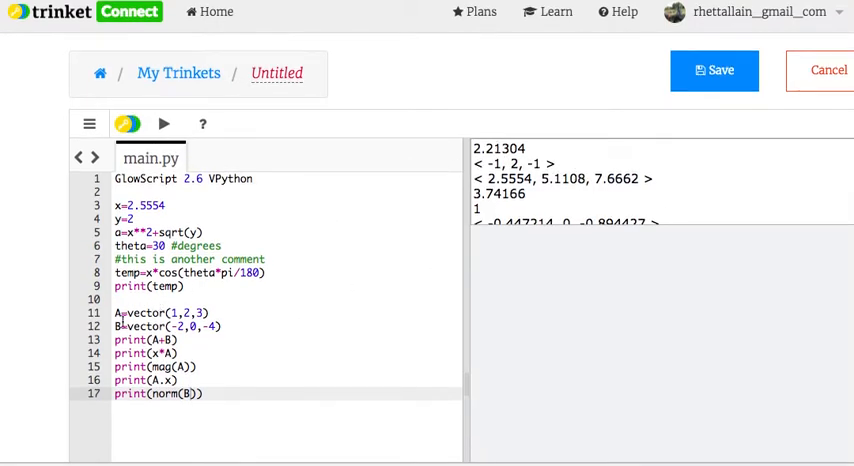
pyautogui.moveTo(584, 164)
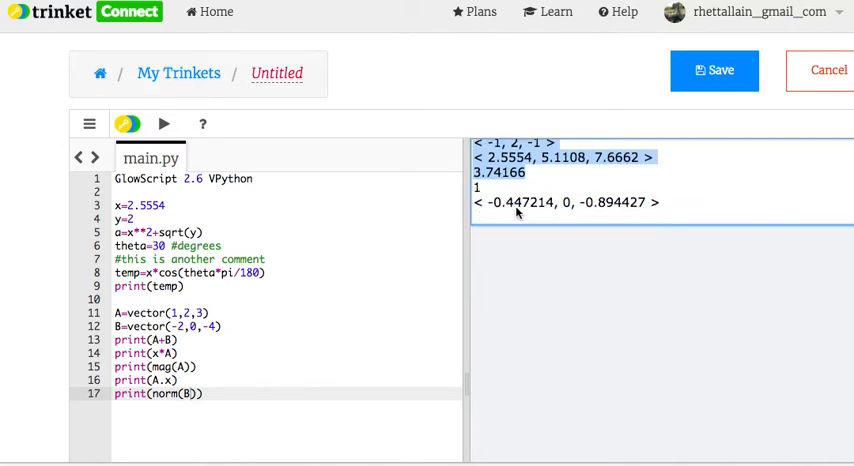
pyautogui.scroll(-3)
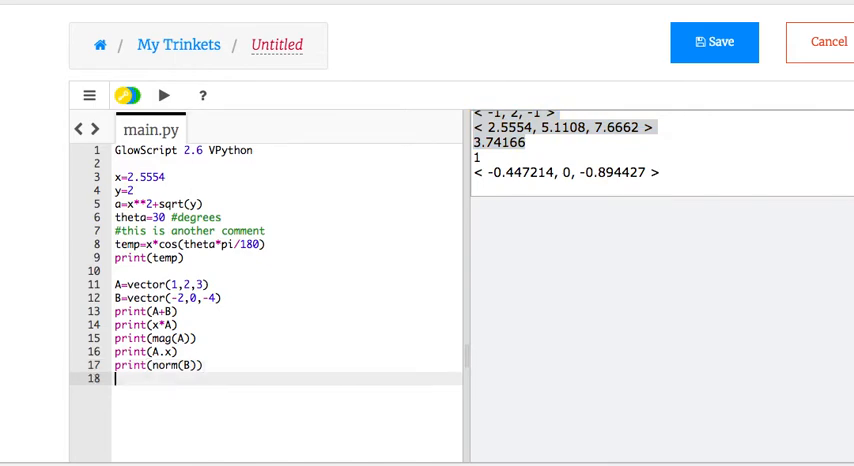
# - Replace the vector prints with print(dot(A,B)) and run to get -14
pyautogui.write('pr')
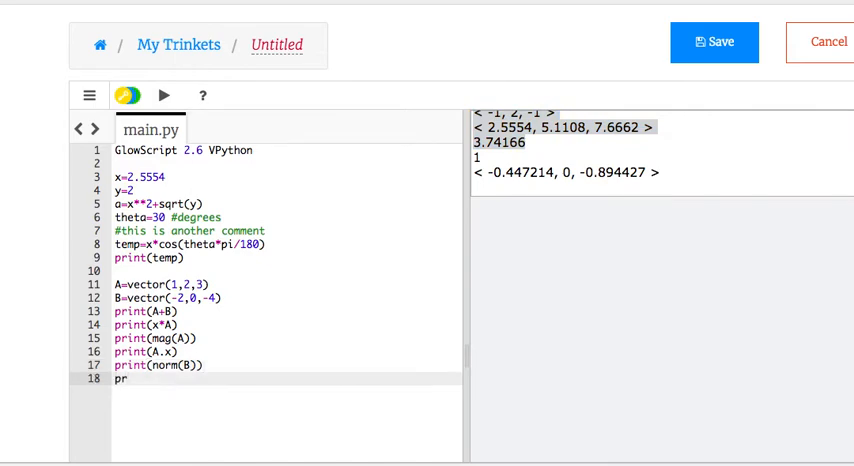
pyautogui.moveTo(112, 312); pyautogui.dragTo(200, 364)
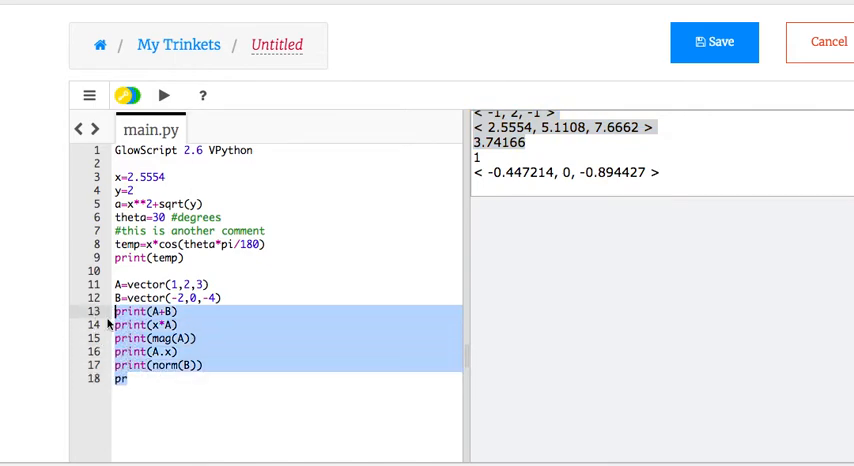
pyautogui.press('Delete')
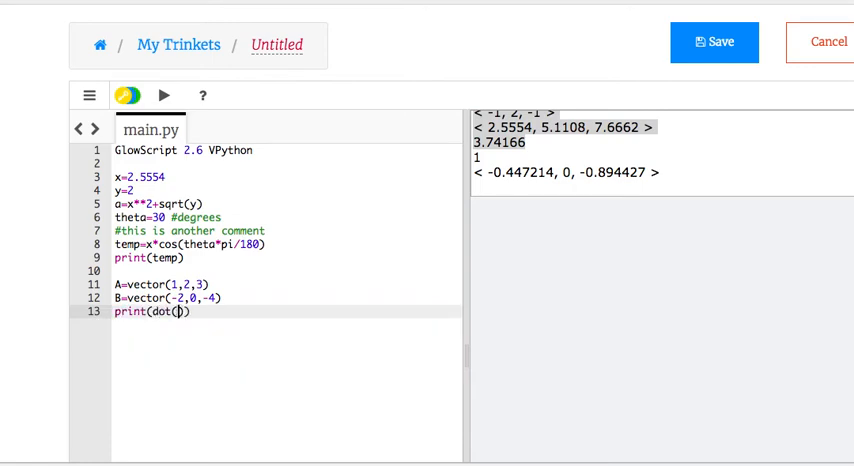
pyautogui.write('A,B')
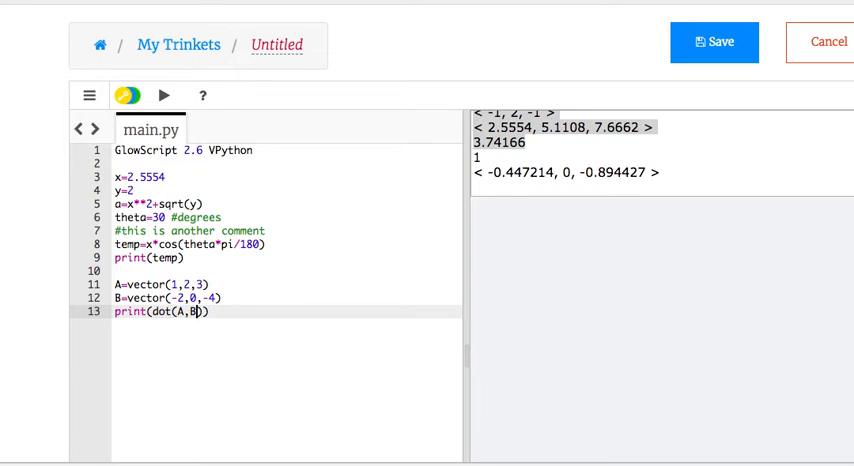
pyautogui.moveTo(162, 96)
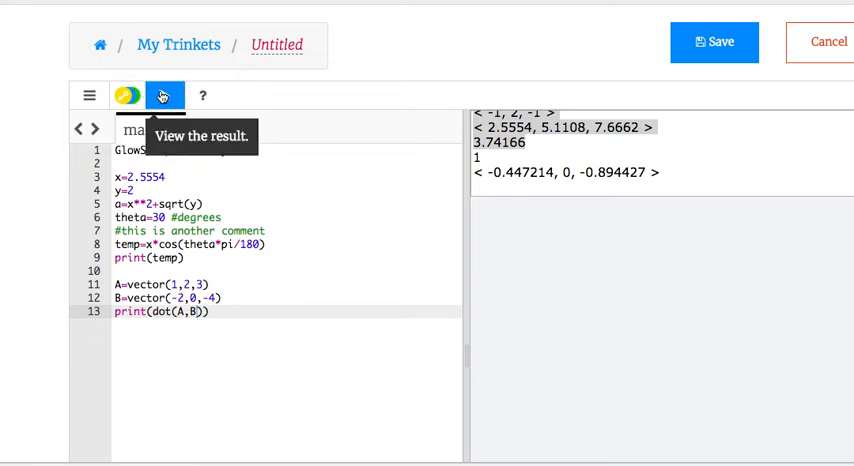
pyautogui.click(160, 96)
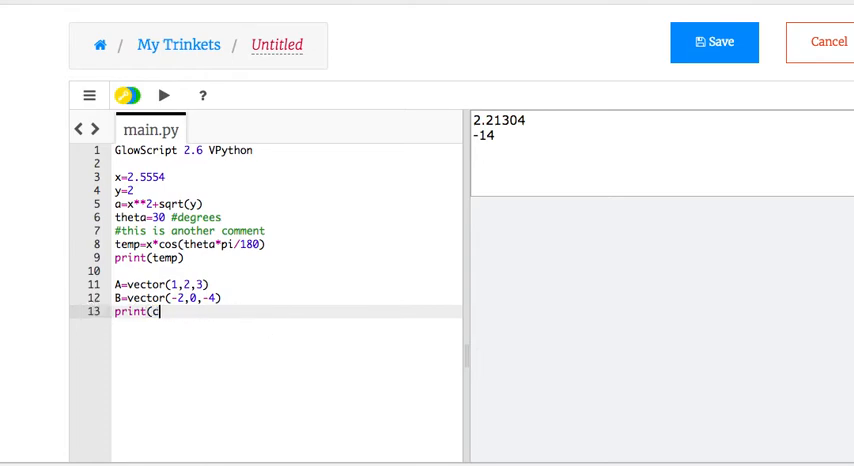
# - Change the last line to print(cross(A,B)) and run to get < -8, -2, 4 >
pyautogui.write('ross')
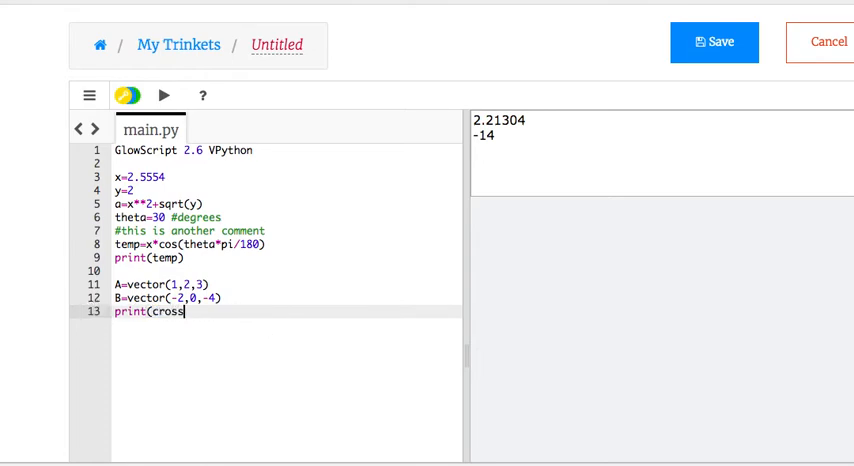
pyautogui.write('(A,B))')
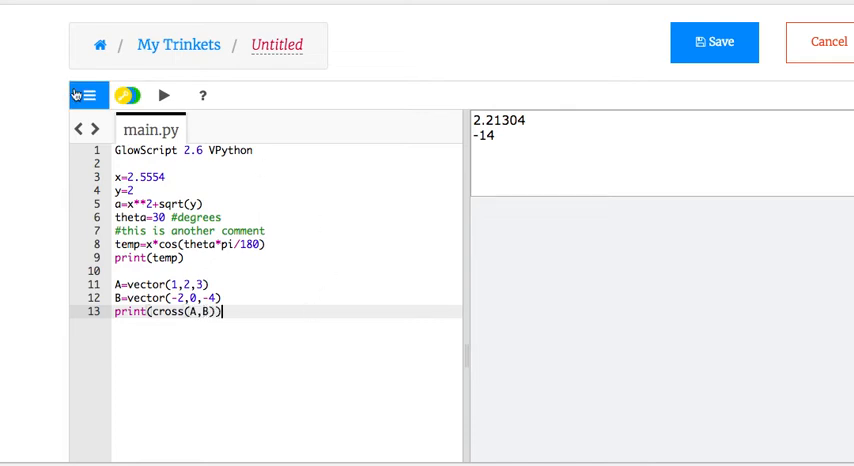
pyautogui.click(164, 96)
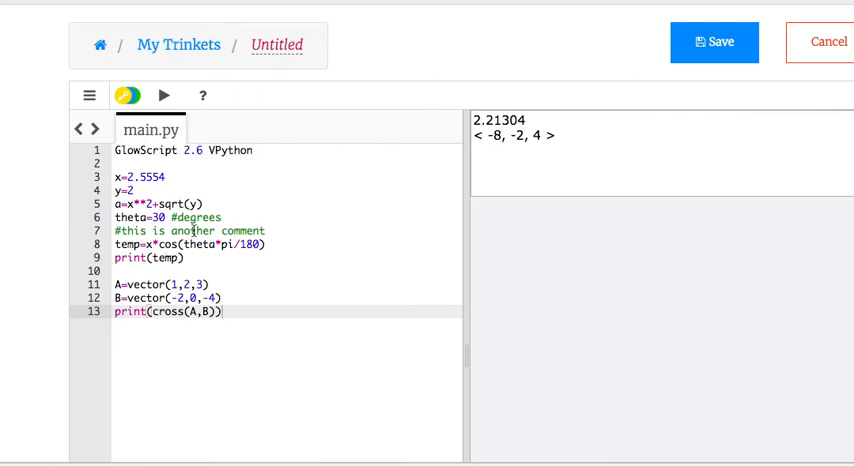
pyautogui.click(118, 176)
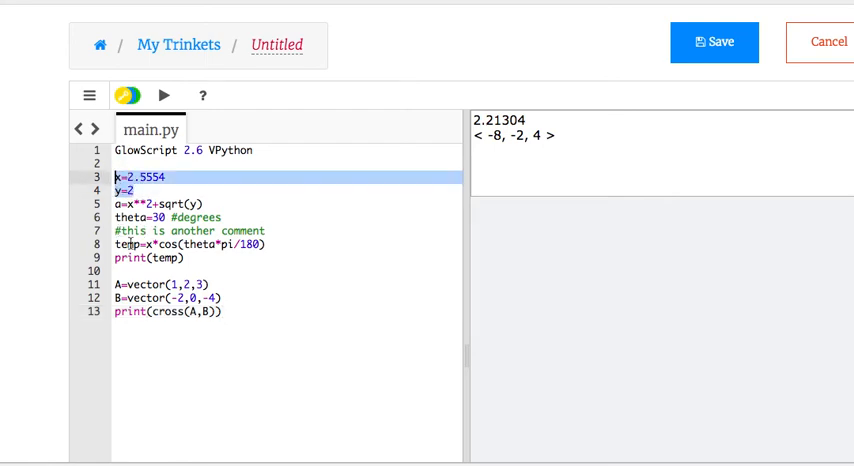
pyautogui.moveTo(200, 352)
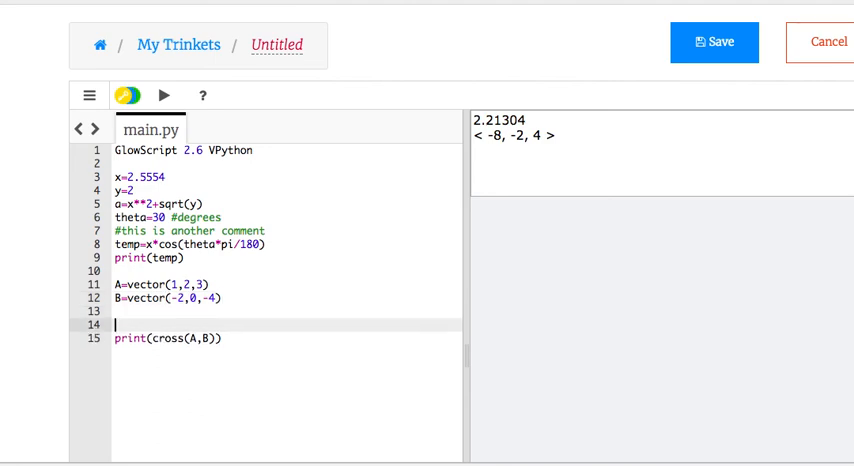
pyautogui.write('#http://')
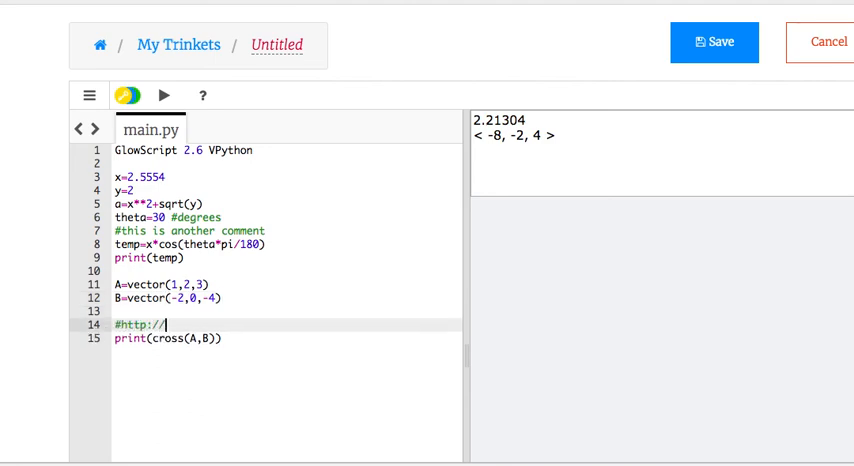
pyautogui.write('glowscript.org')
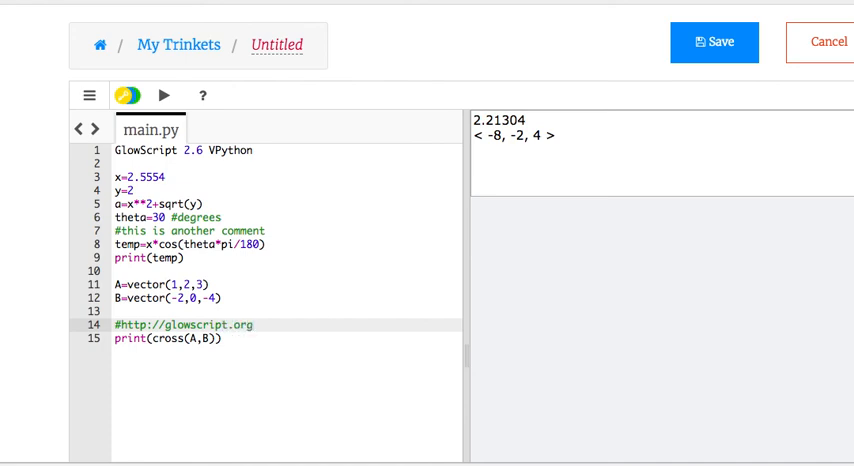
pyautogui.moveTo(164, 140)
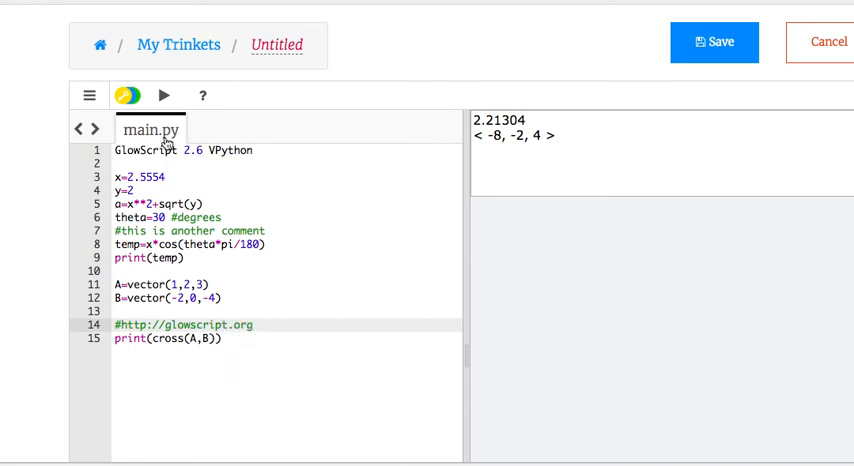